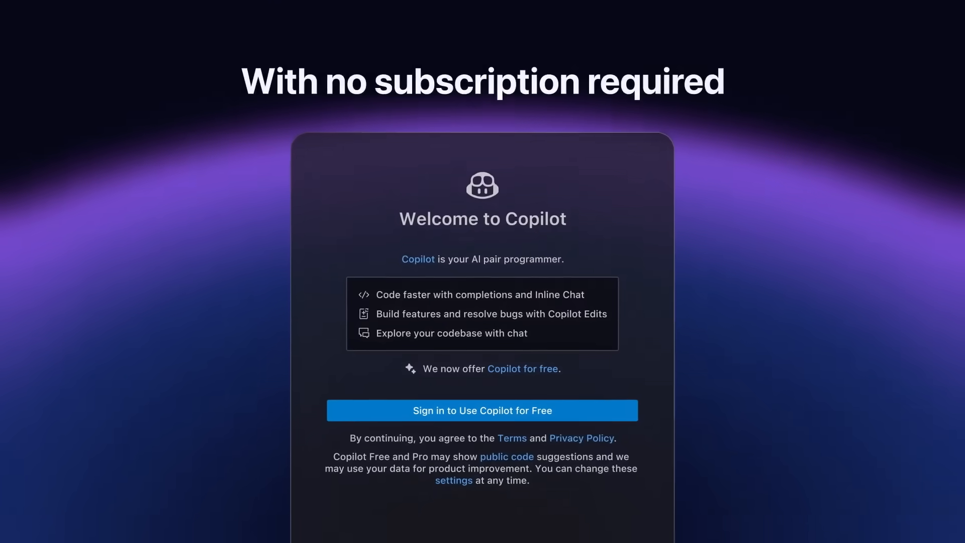
Step: Sign in to Copilot, authorize VS Code, and switch Copilot Edits to Agent mode
{"action": "left_click", "coordinate": [482, 410]}
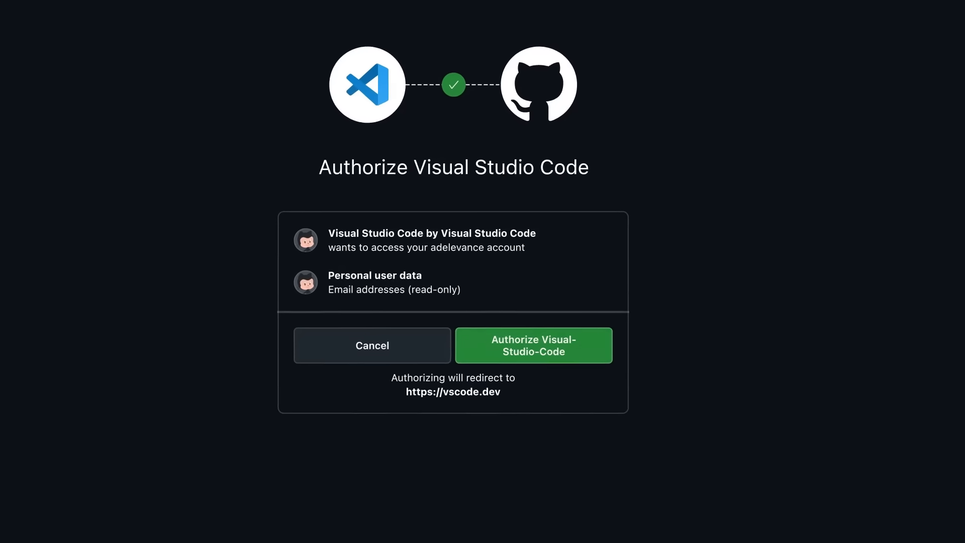
{"action": "left_click", "coordinate": [533, 345]}
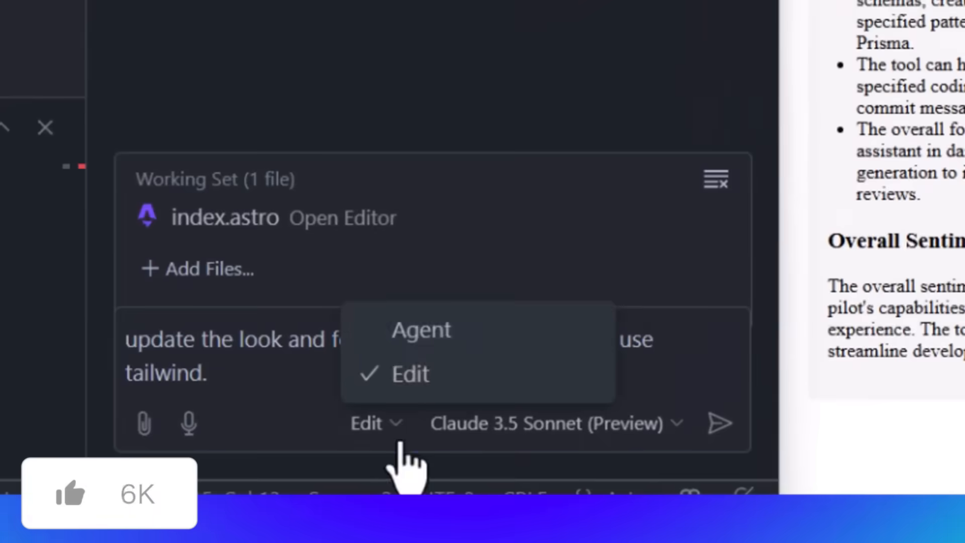
{"action": "left_click", "coordinate": [420, 330]}
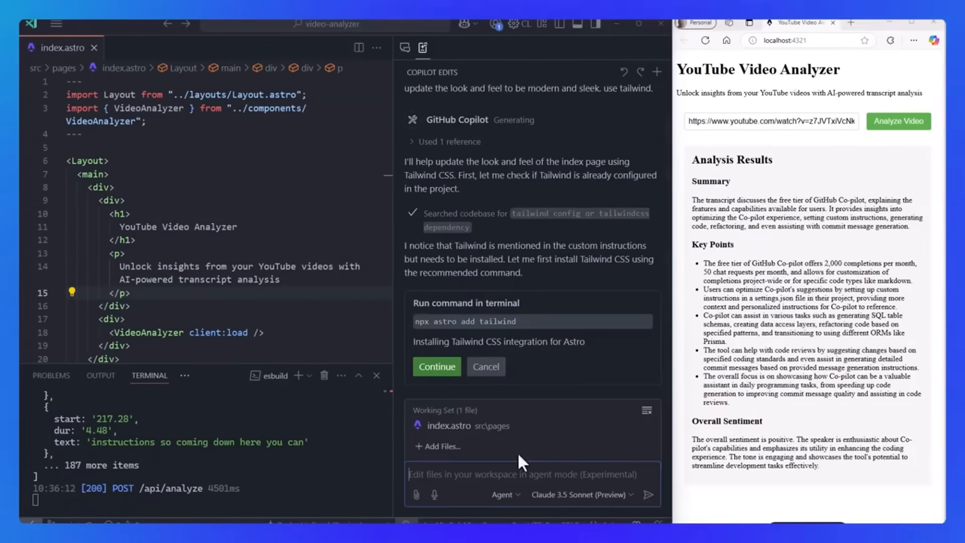
{"action": "left_click", "coordinate": [437, 367]}
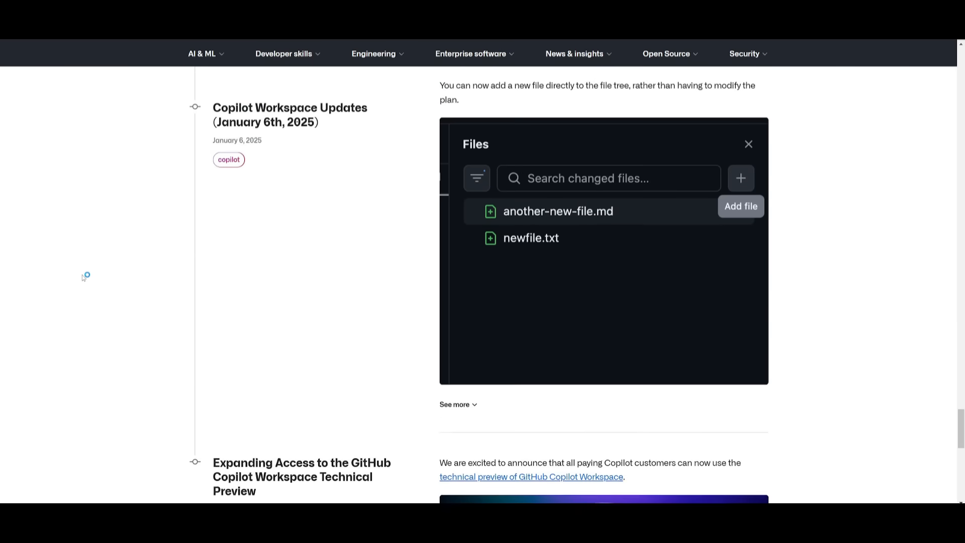
{"action": "scroll", "scroll_direction": "up", "scroll_amount": 3}
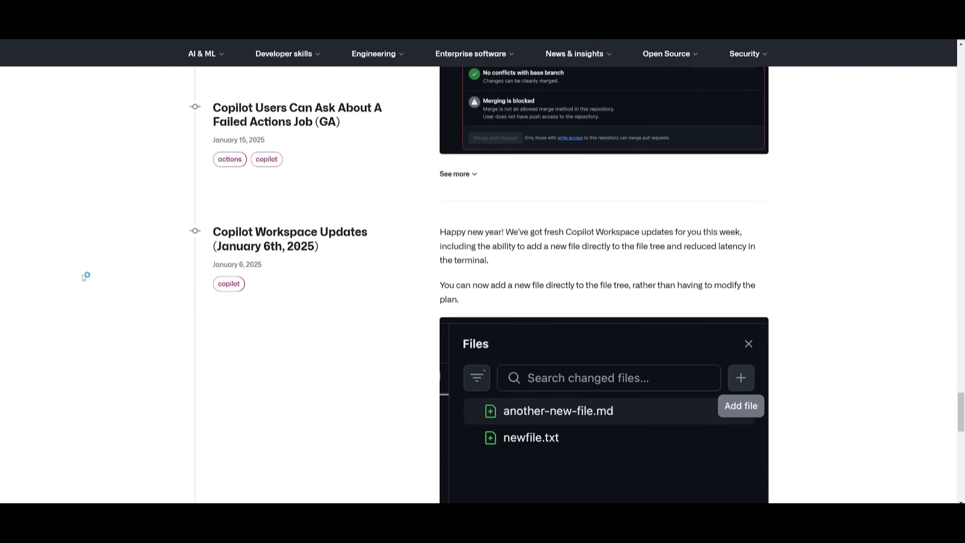
{"action": "scroll", "scroll_direction": "up", "scroll_amount": 3}
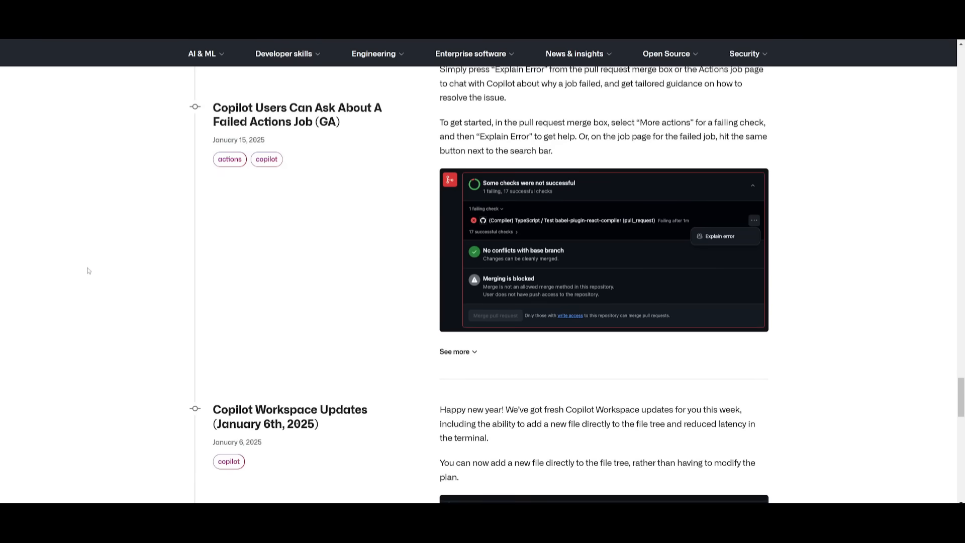
{"action": "scroll", "scroll_direction": "up", "scroll_amount": 3}
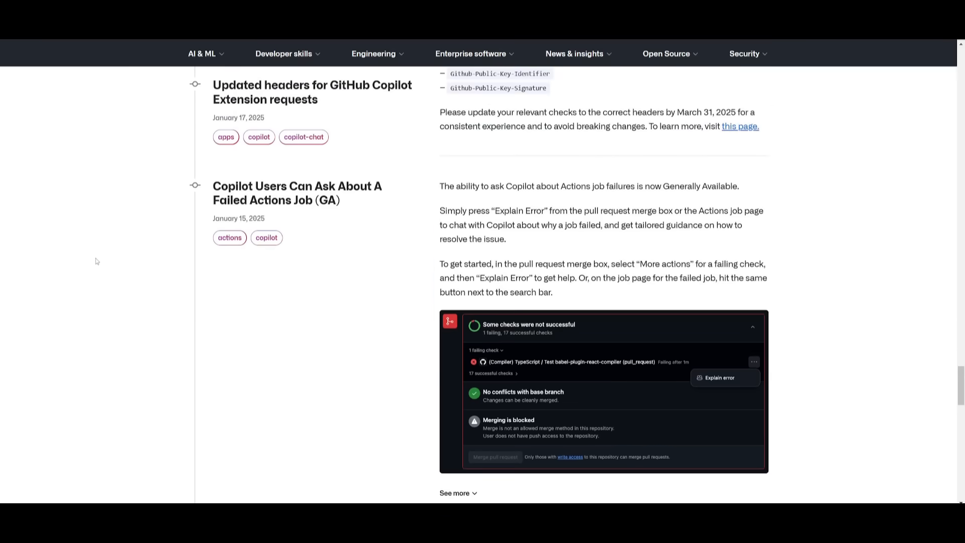
{"action": "scroll", "scroll_direction": "up", "scroll_amount": 3}
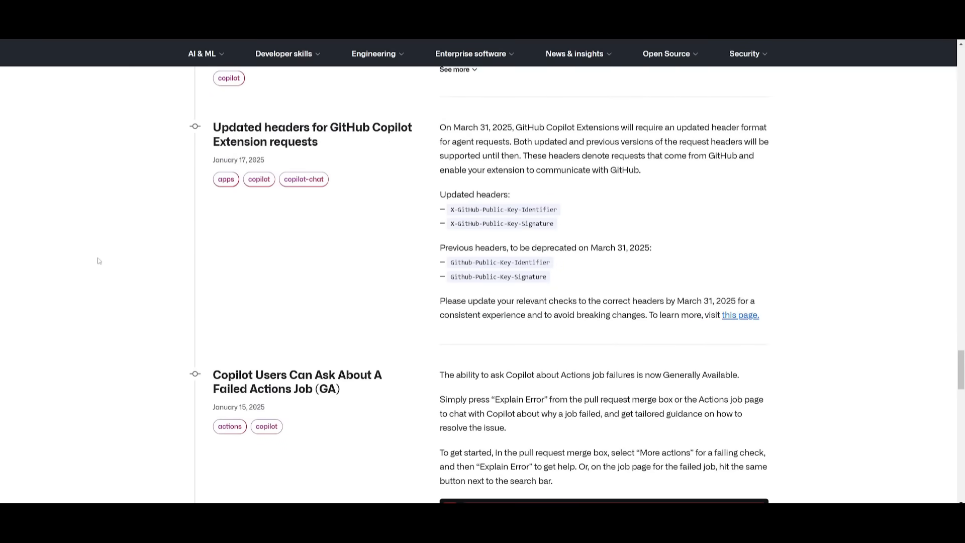
{"action": "mouse_move", "coordinate": [104, 262]}
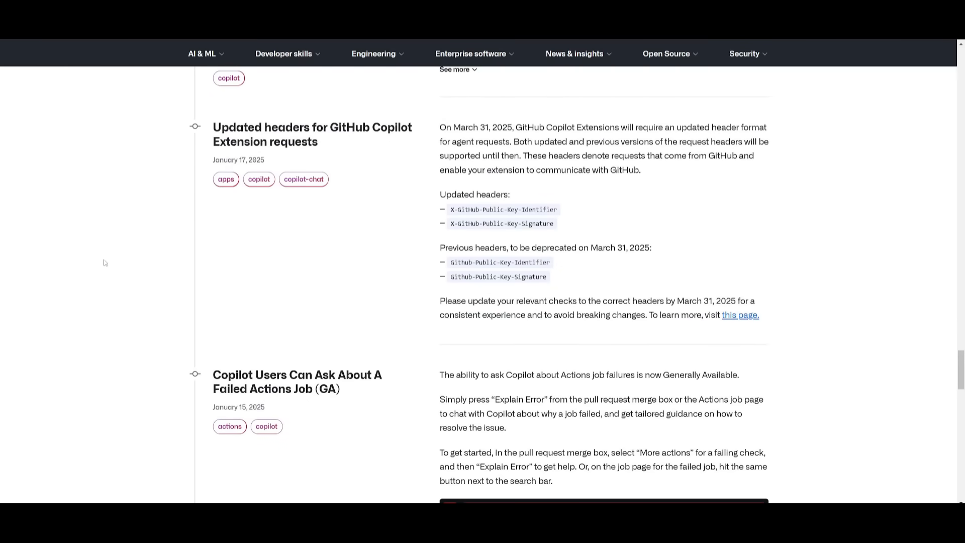
{"action": "scroll", "scroll_direction": "up", "scroll_amount": 3}
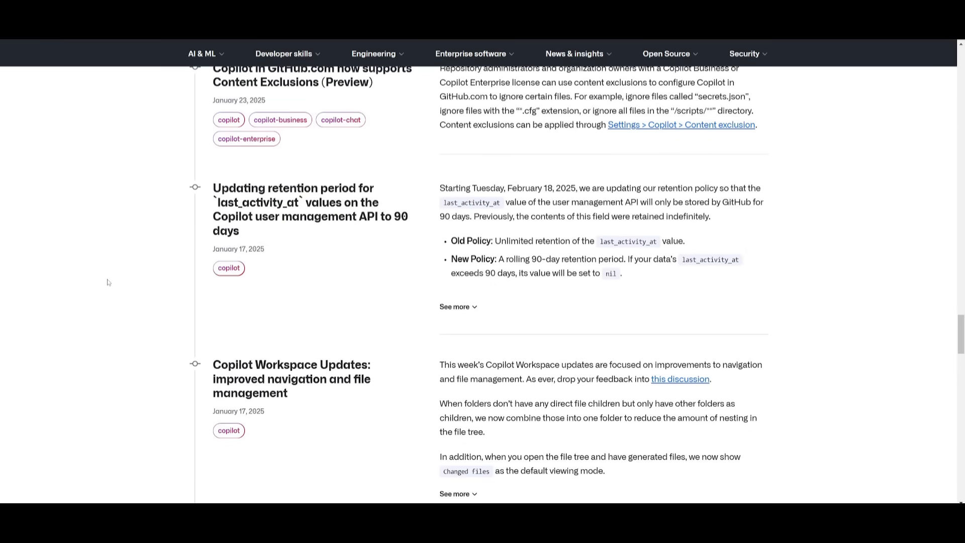
{"action": "scroll", "scroll_direction": "up", "scroll_amount": 3}
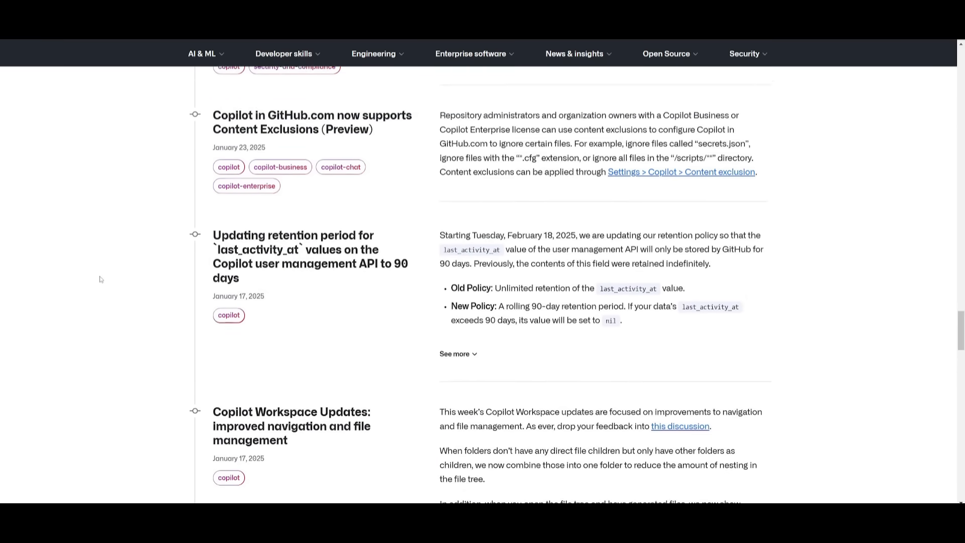
{"action": "scroll", "scroll_direction": "up", "scroll_amount": 3}
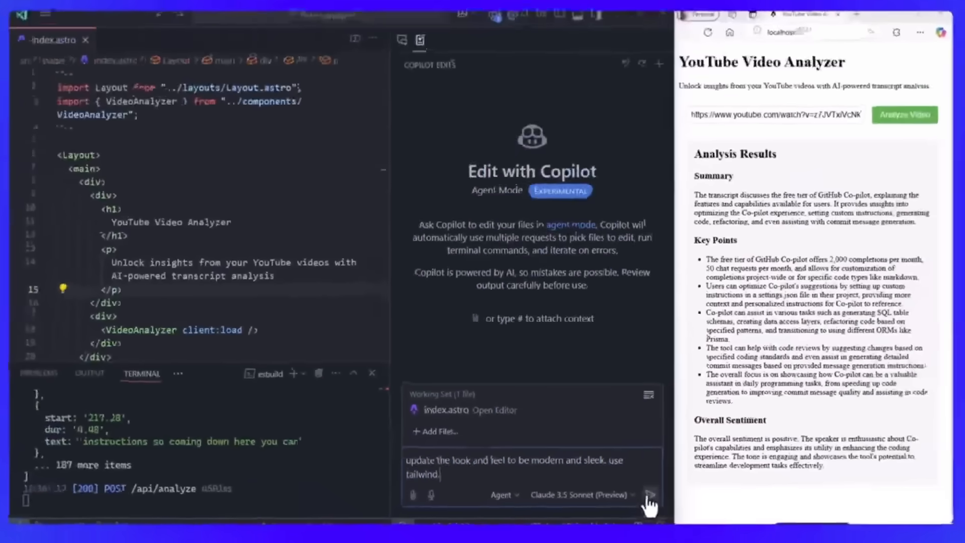
Step: Send the Tailwind restyle prompt, approve the Tailwind install, and test analyzing a YouTube link
{"action": "left_click", "coordinate": [649, 495]}
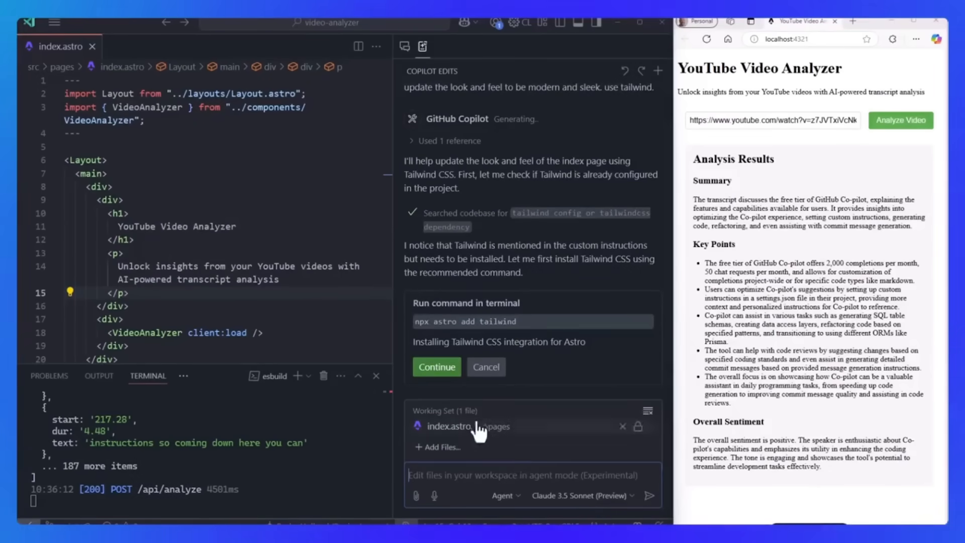
{"action": "left_click", "coordinate": [436, 366]}
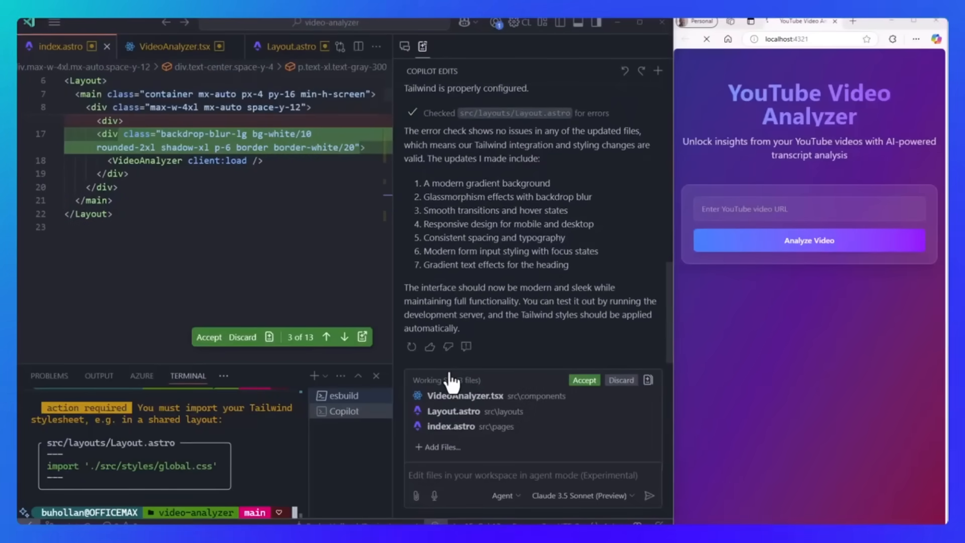
{"action": "mouse_move", "coordinate": [681, 266]}
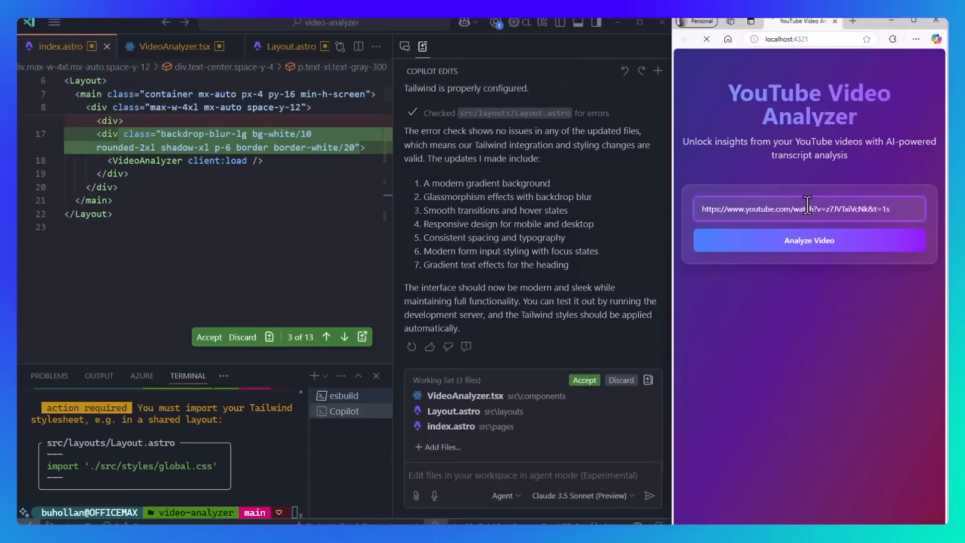
{"action": "left_click", "coordinate": [809, 240]}
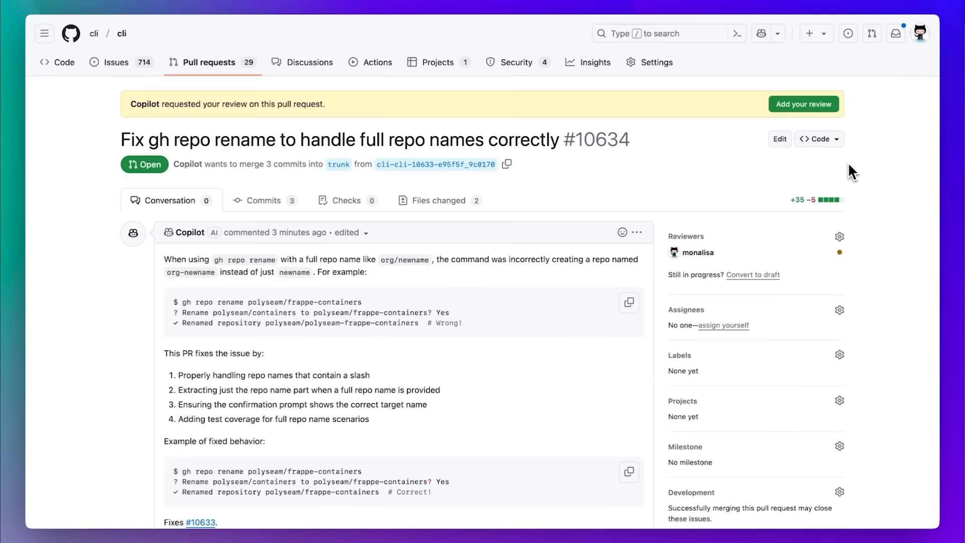
Step: Browse the pull request and review its Files changed diff
{"action": "scroll", "scroll_direction": "down", "scroll_amount": 3}
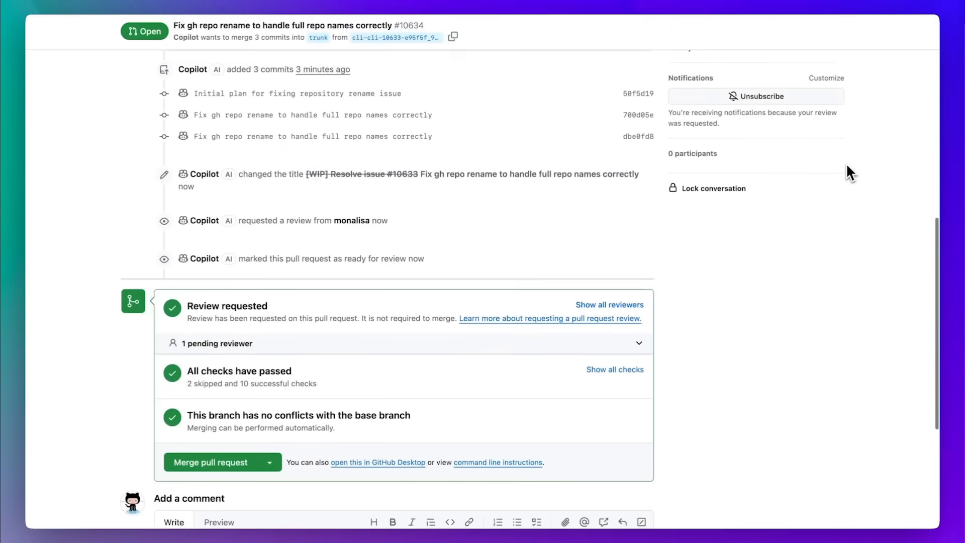
{"action": "scroll", "scroll_direction": "up", "scroll_amount": 3}
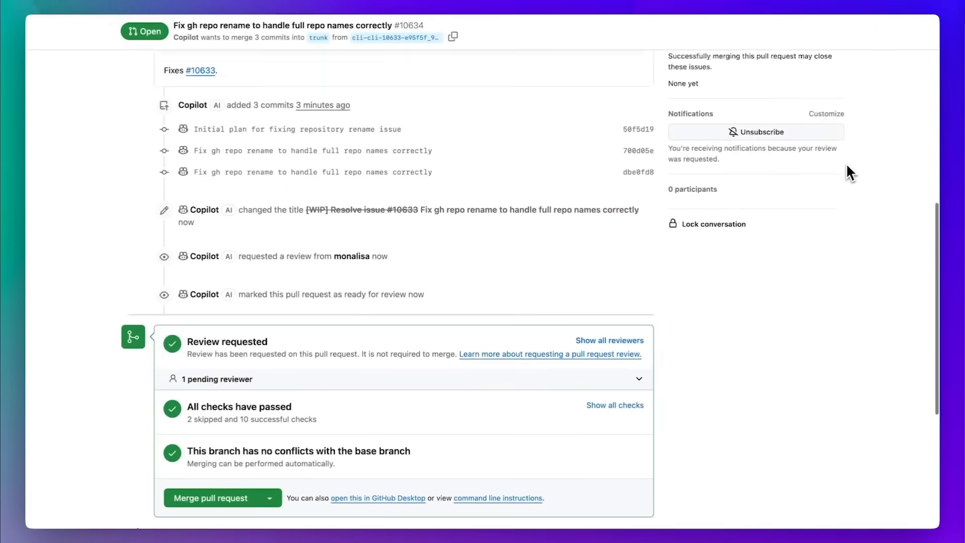
{"action": "scroll", "scroll_direction": "up", "scroll_amount": 3}
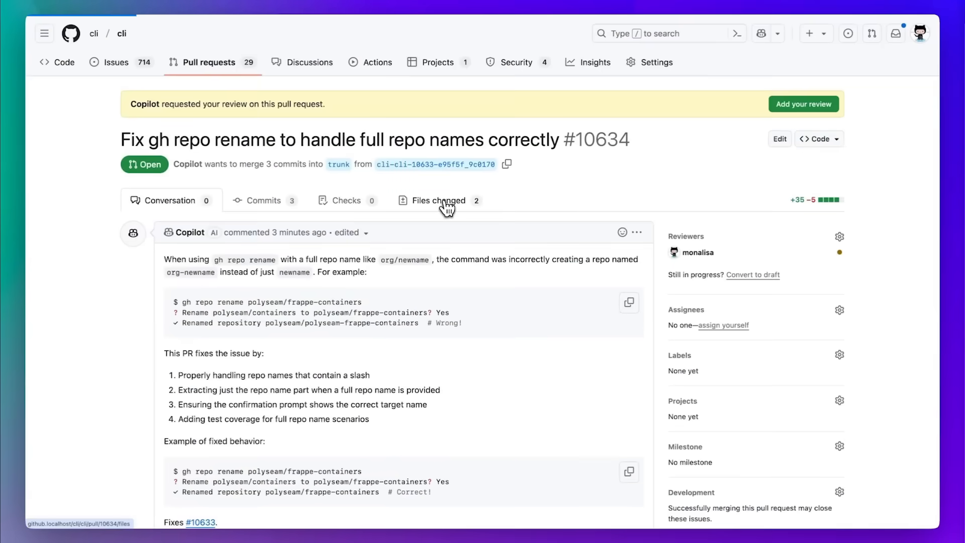
{"action": "left_click", "coordinate": [439, 200]}
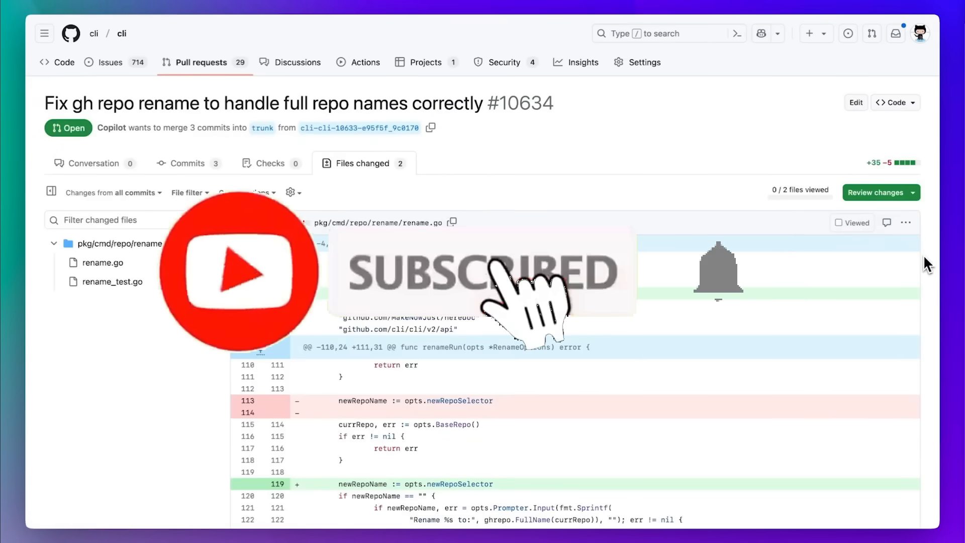
{"action": "scroll", "scroll_direction": "down", "scroll_amount": 3}
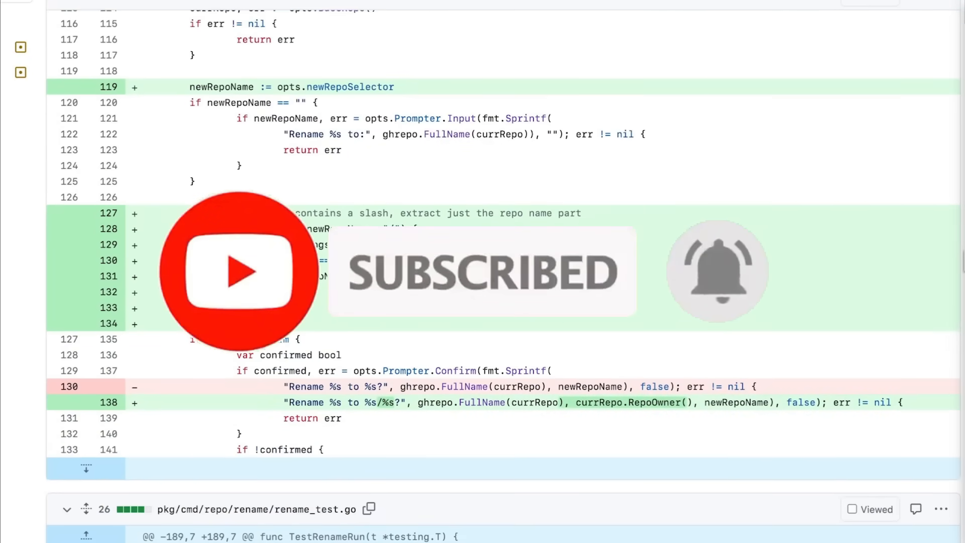
{"action": "scroll", "scroll_direction": "down", "scroll_amount": 3}
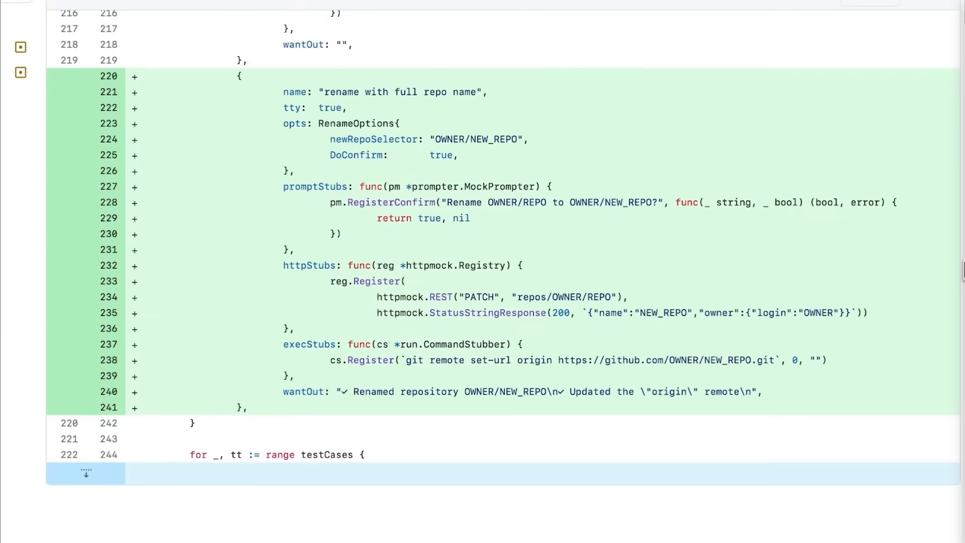
{"action": "scroll", "scroll_direction": "up", "scroll_amount": 3}
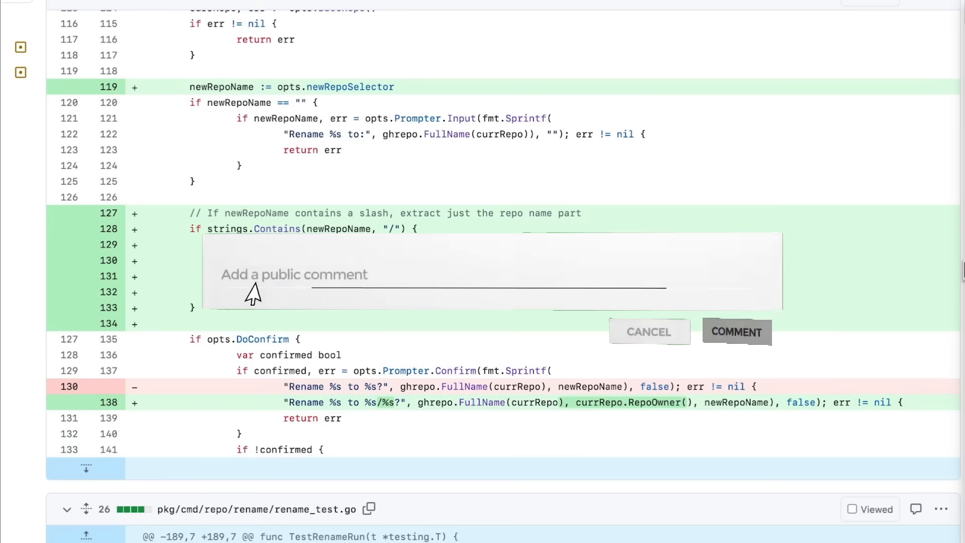
Step: Comment on rename.go asking for an error when transferring a repo, and request changes
{"action": "type", "text": "Leave a comment bellow !"}
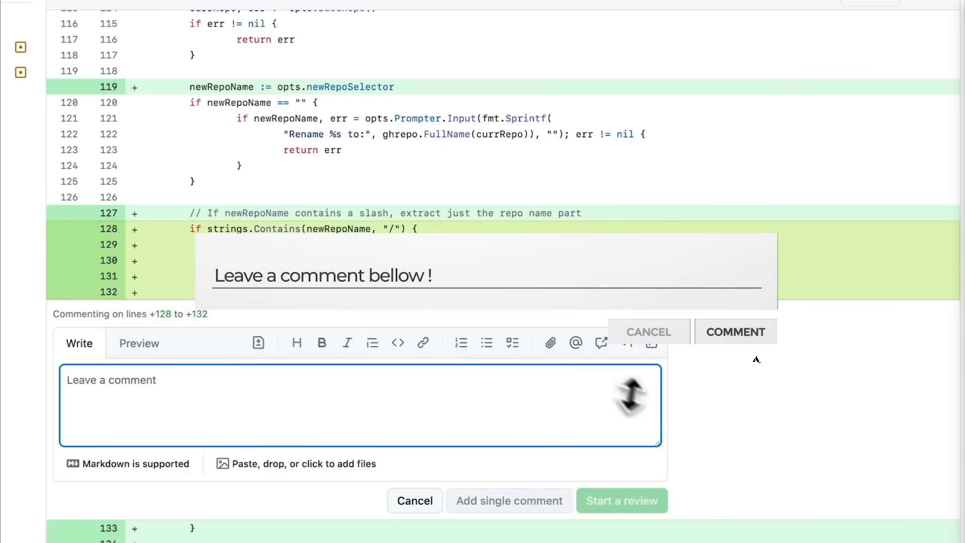
{"action": "type", "text": "If the user is trying to transfer a repo, show an error message letting the user know that they can transfer a repo through the repo settings on GitHub.com"}
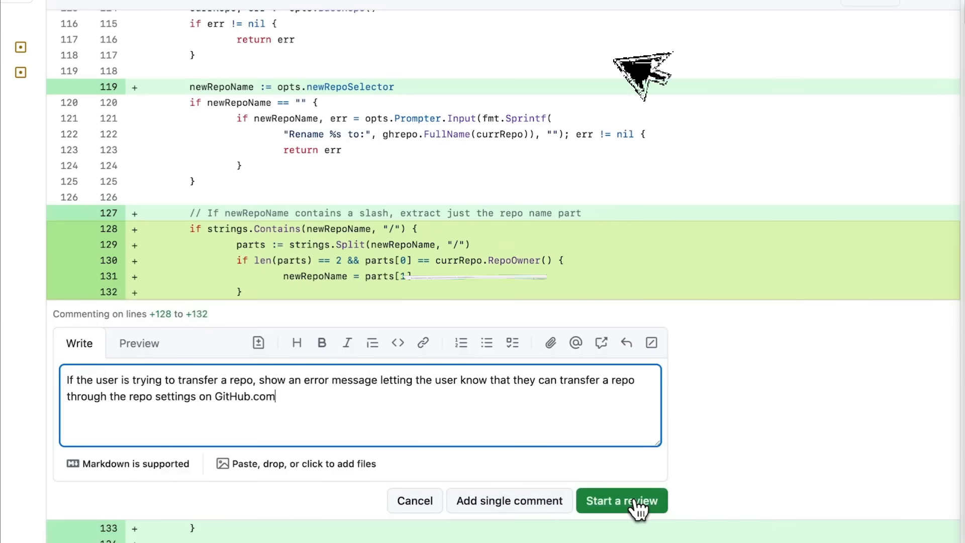
{"action": "left_click", "coordinate": [622, 500]}
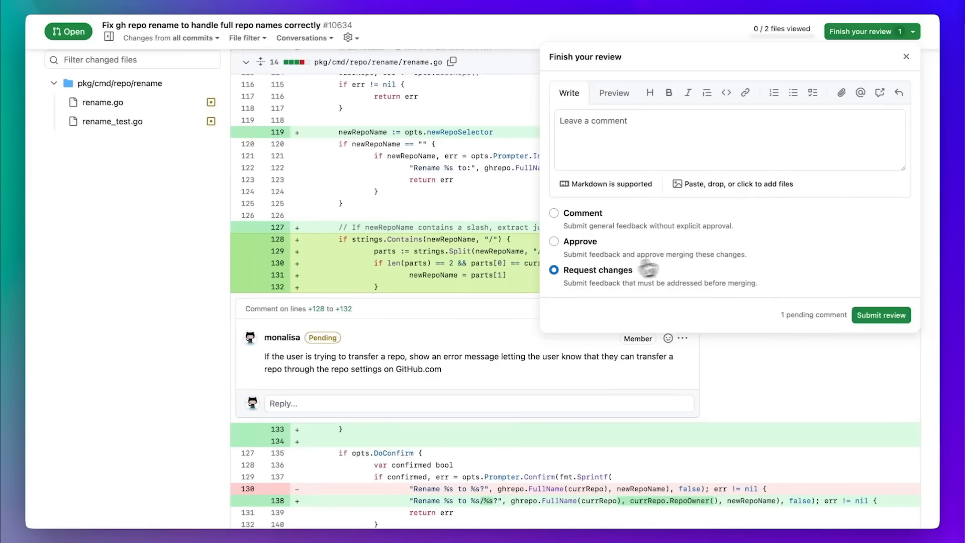
{"action": "left_click", "coordinate": [880, 315]}
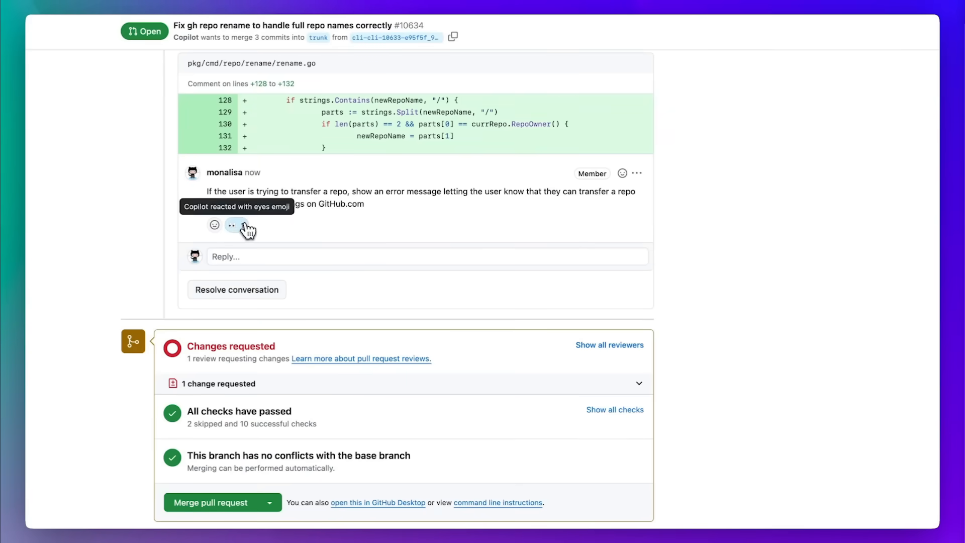
{"action": "scroll", "scroll_direction": "down", "scroll_amount": 3}
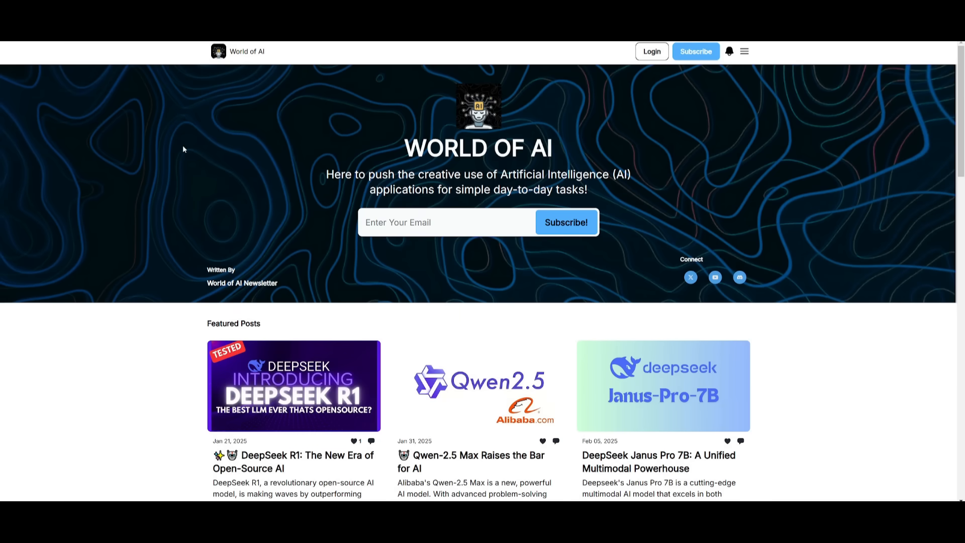
{"action": "mouse_move", "coordinate": [187, 198]}
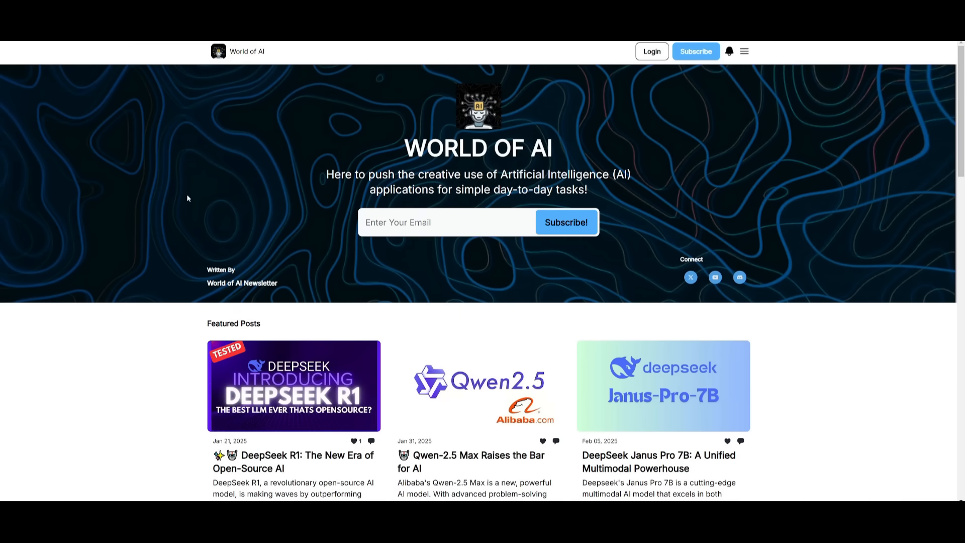
Step: Scroll past Featured Posts and Latest Posts to the newsletter's Archive grid
{"action": "scroll", "scroll_direction": "down", "scroll_amount": 3}
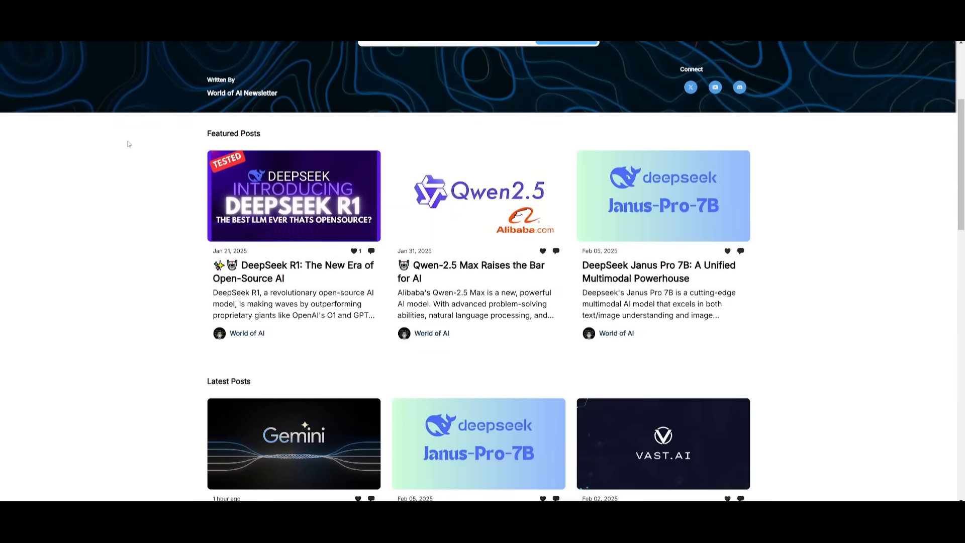
{"action": "scroll", "scroll_direction": "down", "scroll_amount": 3}
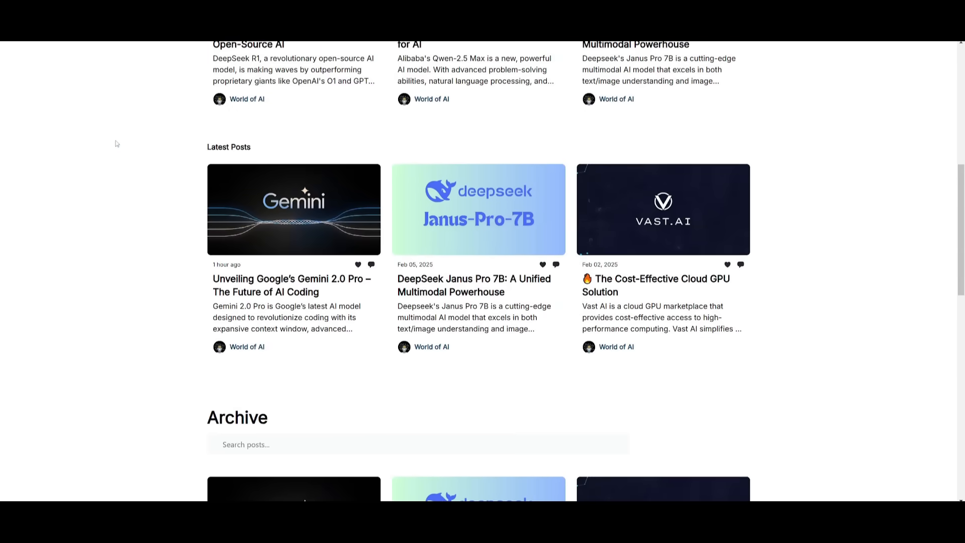
{"action": "scroll", "scroll_direction": "down", "scroll_amount": 3}
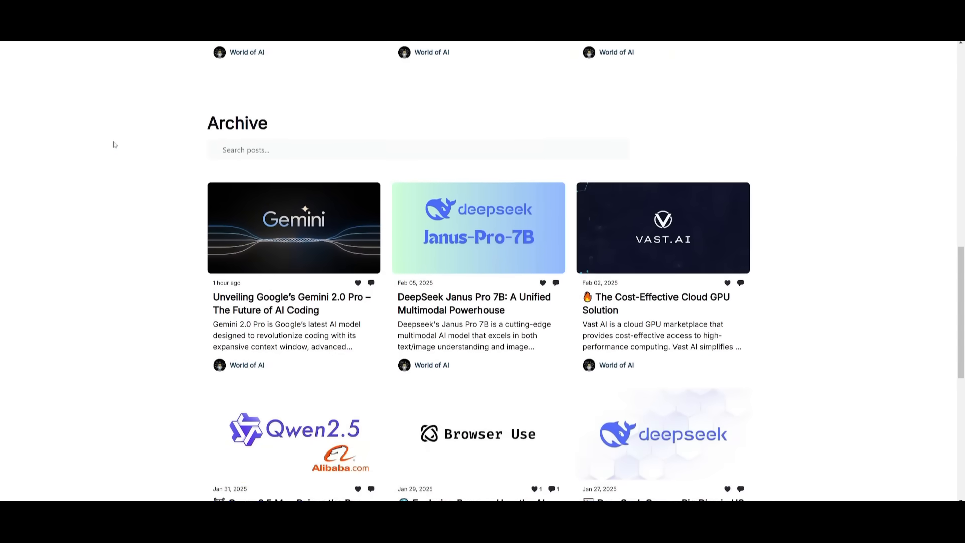
{"action": "scroll", "scroll_direction": "down", "scroll_amount": 3}
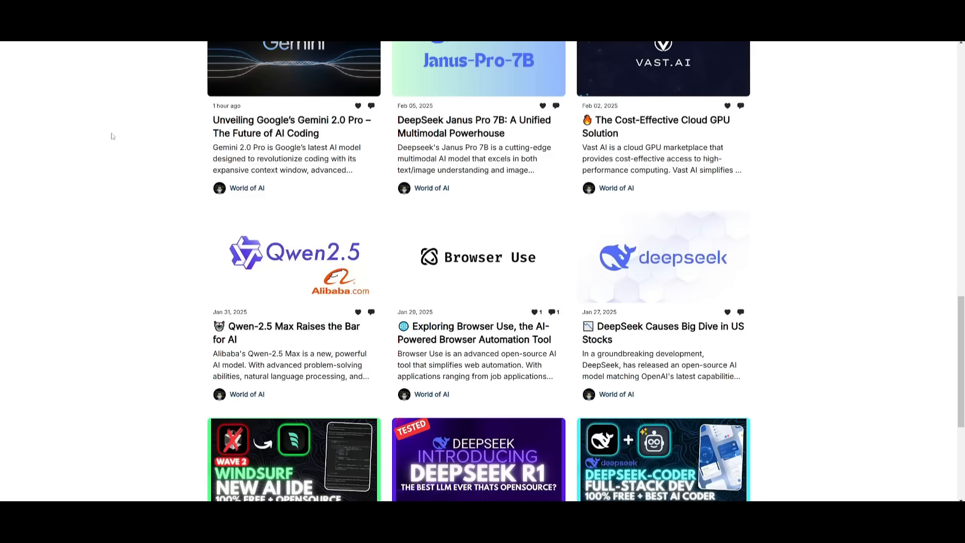
{"action": "mouse_move", "coordinate": [103, 141]}
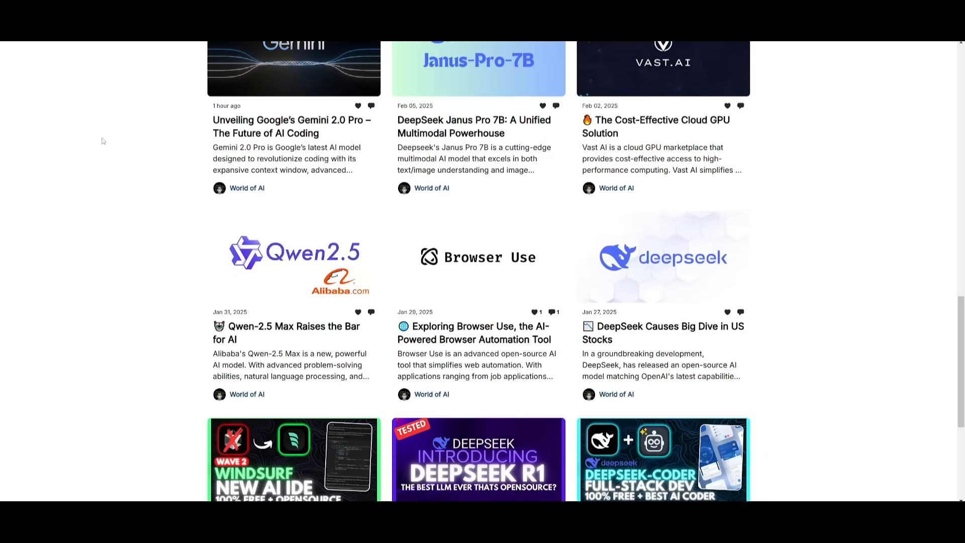
{"action": "scroll", "scroll_direction": "down", "scroll_amount": 3}
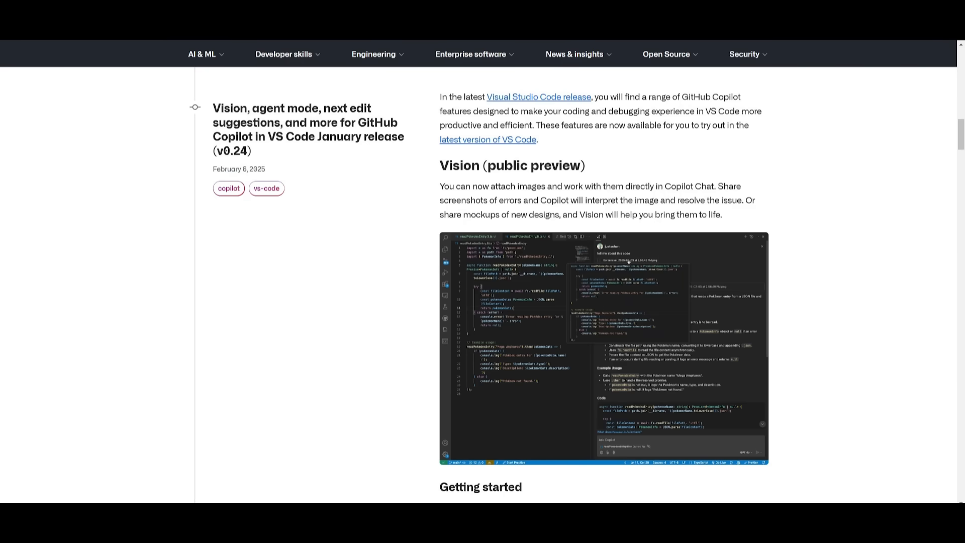
Step: Scroll through the Vision and Agent mode (public preview) sections to Next edit suggestions
{"action": "scroll", "scroll_direction": "down", "scroll_amount": 3}
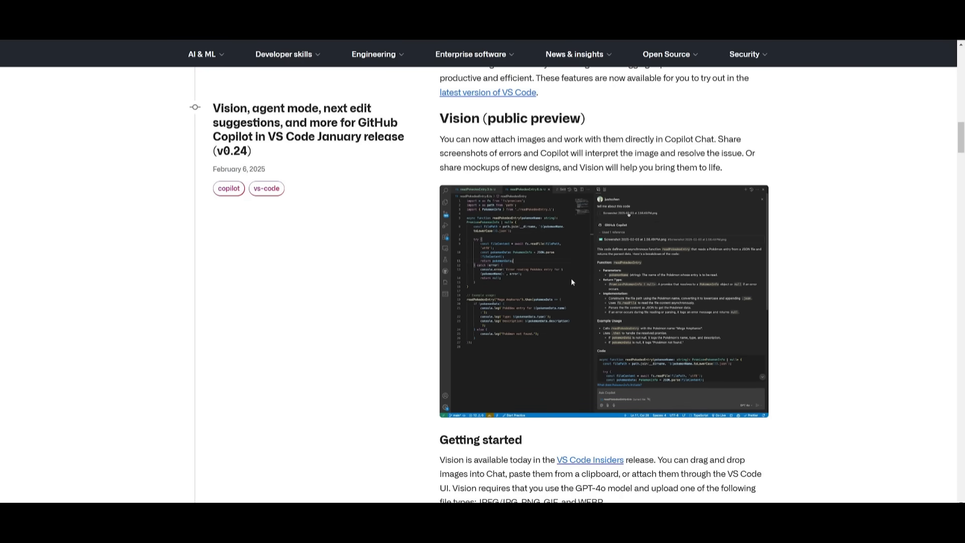
{"action": "scroll", "scroll_direction": "down", "scroll_amount": 3}
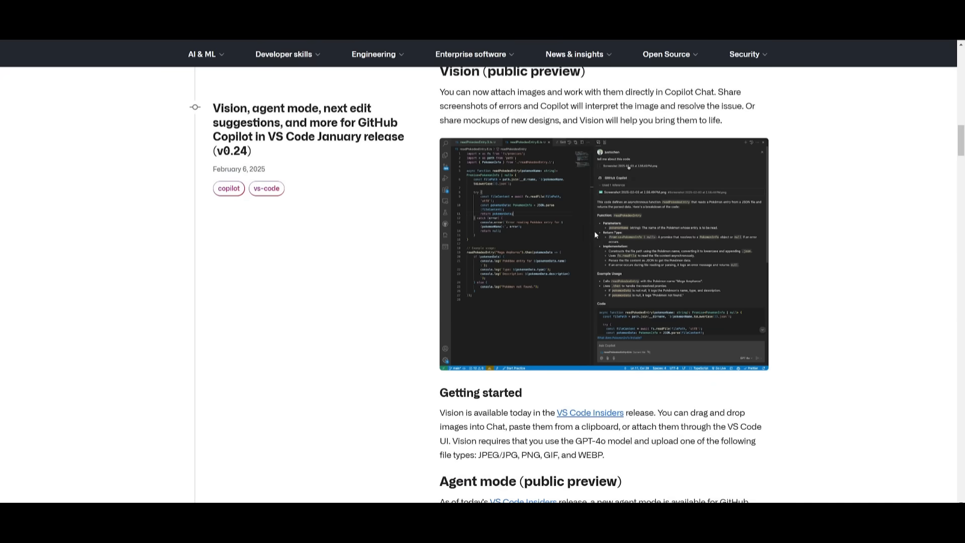
{"action": "scroll", "scroll_direction": "down", "scroll_amount": 3}
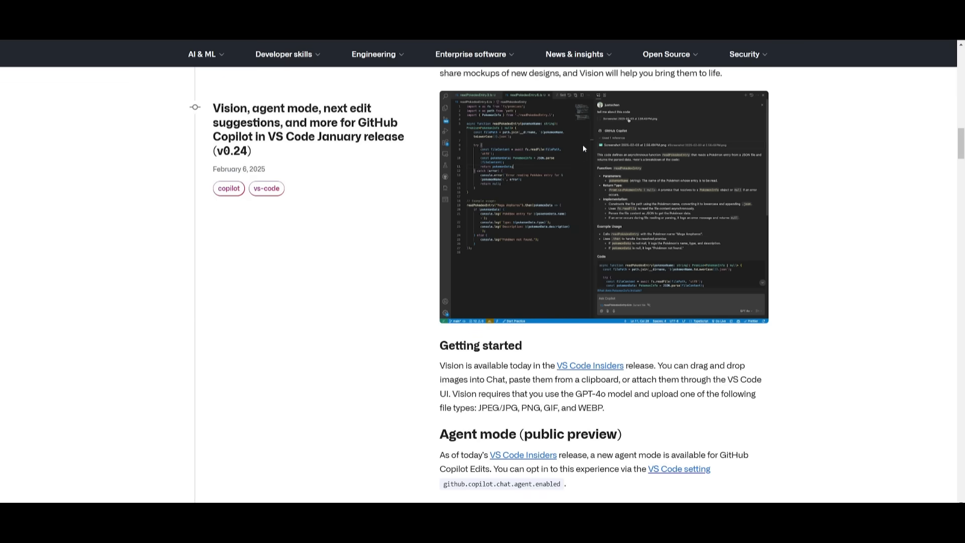
{"action": "mouse_move", "coordinate": [607, 143]}
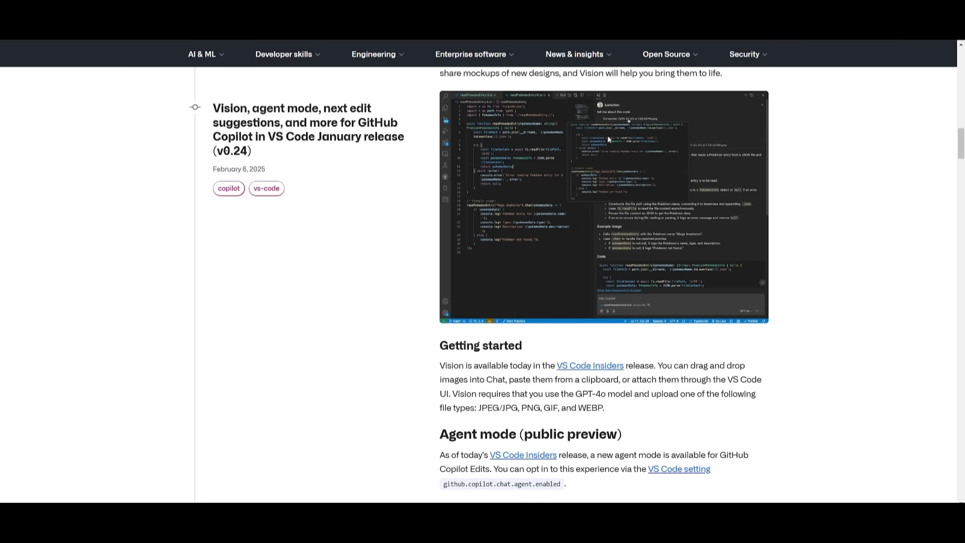
{"action": "scroll", "scroll_direction": "down", "scroll_amount": 3}
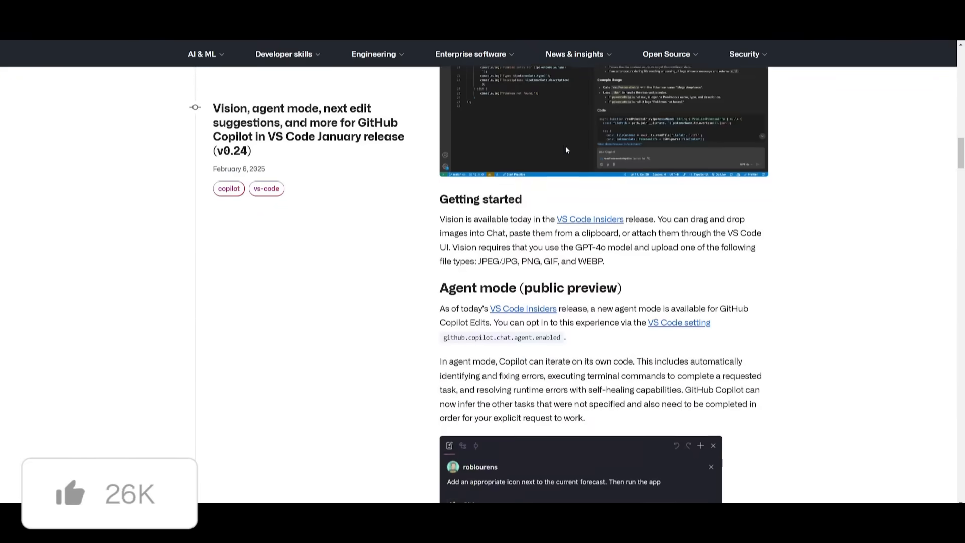
{"action": "scroll", "scroll_direction": "down", "scroll_amount": 3}
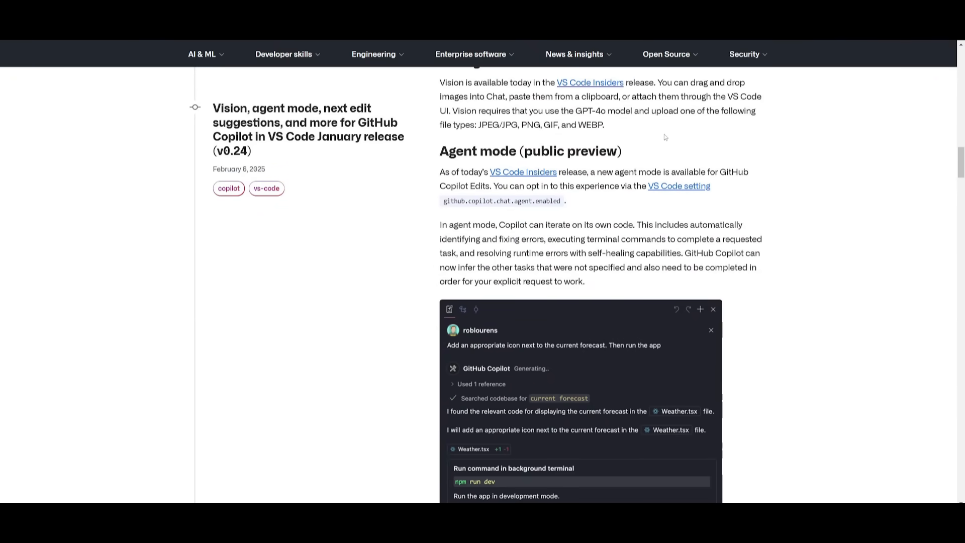
{"action": "scroll", "scroll_direction": "down", "scroll_amount": 3}
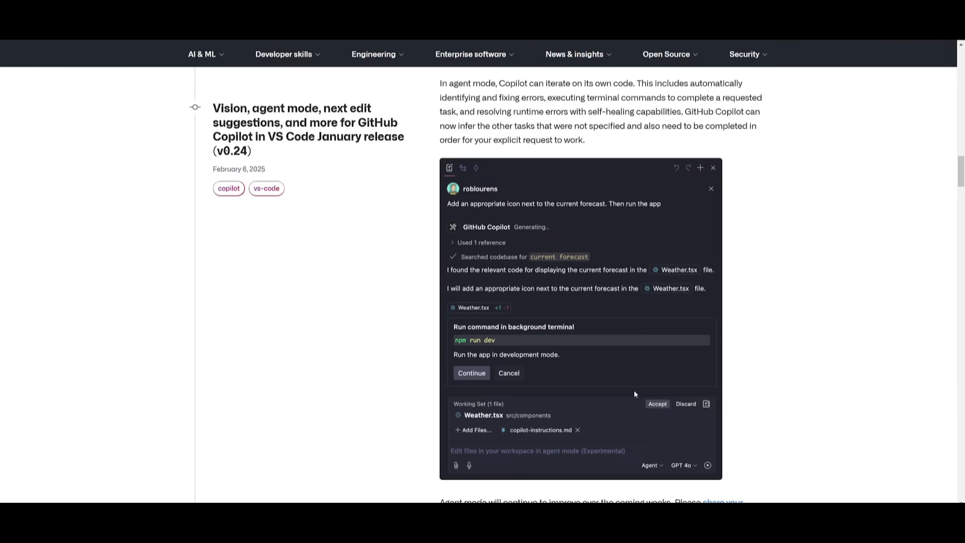
{"action": "mouse_move", "coordinate": [596, 444]}
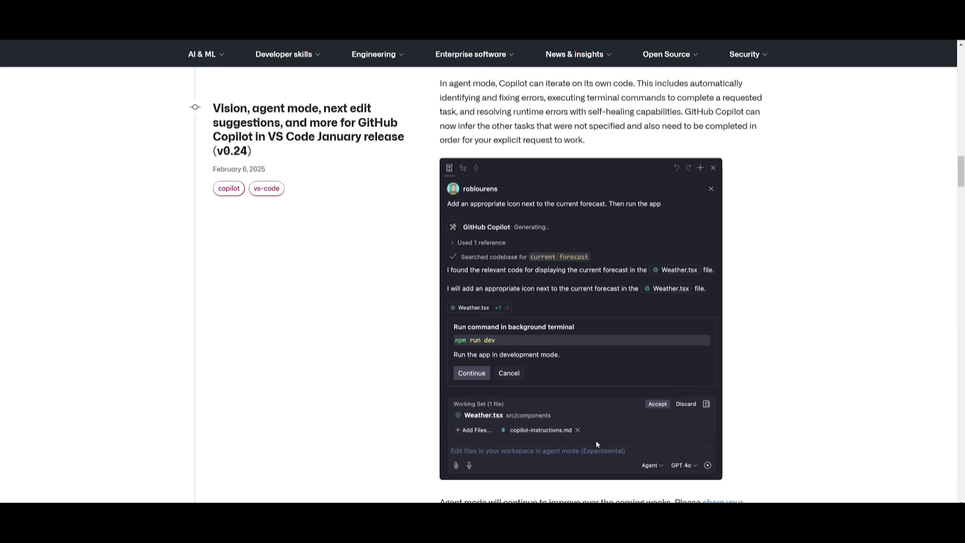
{"action": "mouse_move", "coordinate": [656, 377]}
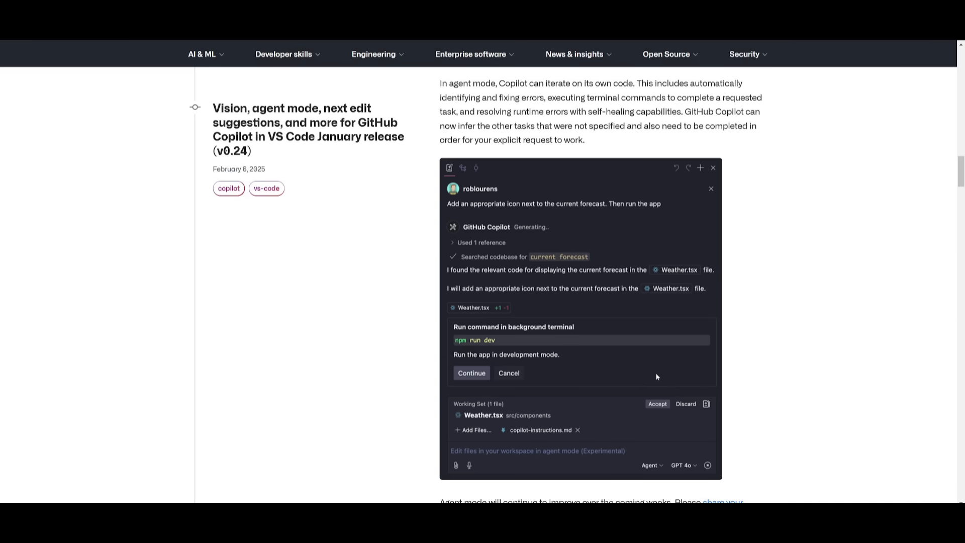
{"action": "mouse_move", "coordinate": [640, 324]}
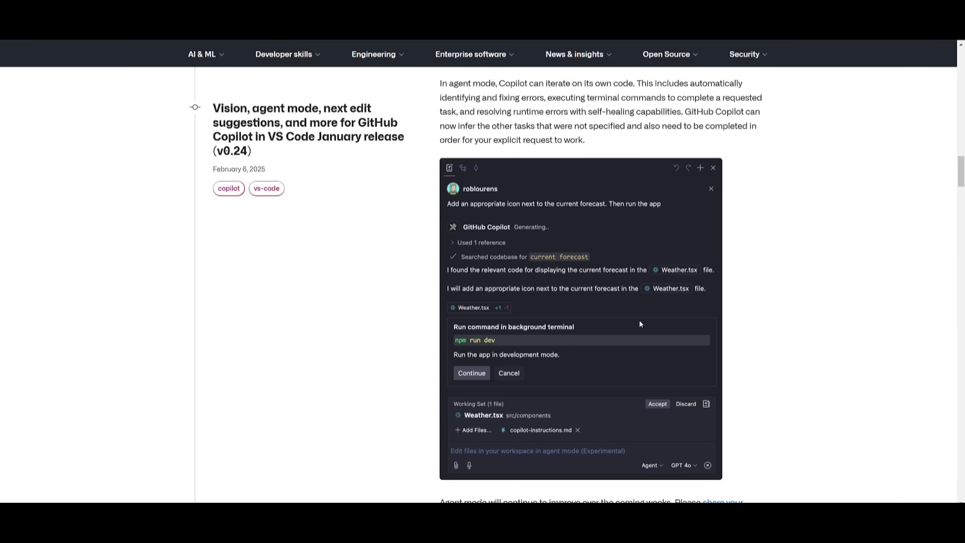
{"action": "mouse_move", "coordinate": [650, 326]}
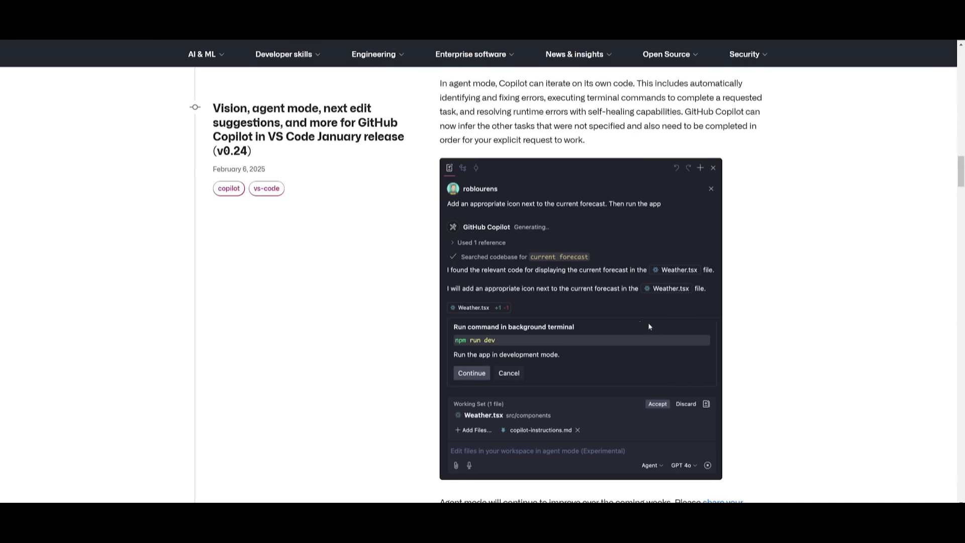
{"action": "mouse_move", "coordinate": [666, 307]}
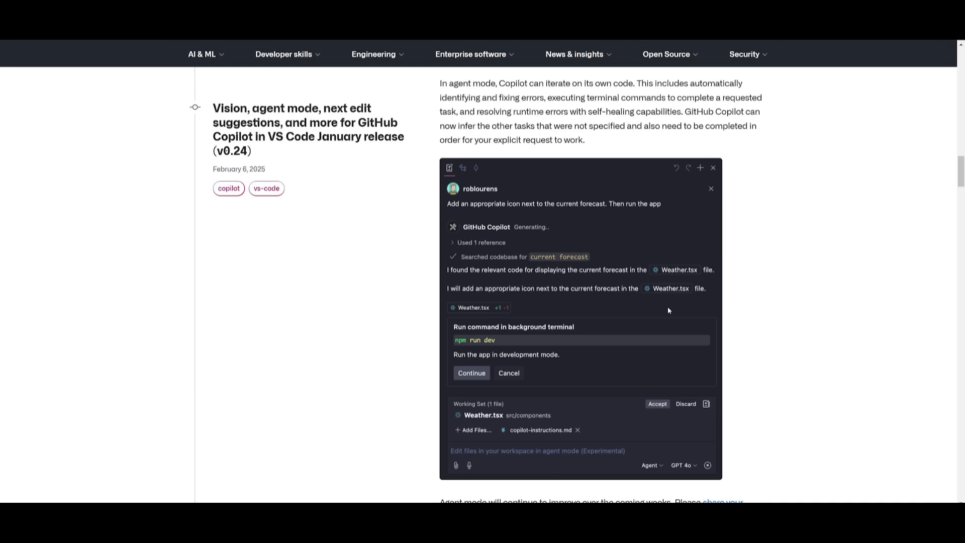
{"action": "mouse_move", "coordinate": [677, 314]}
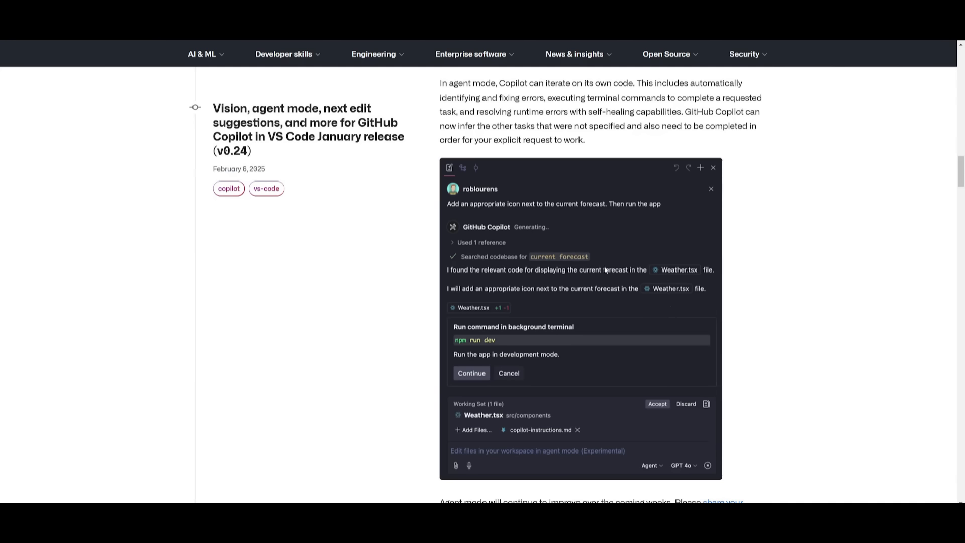
{"action": "scroll", "scroll_direction": "down", "scroll_amount": 3}
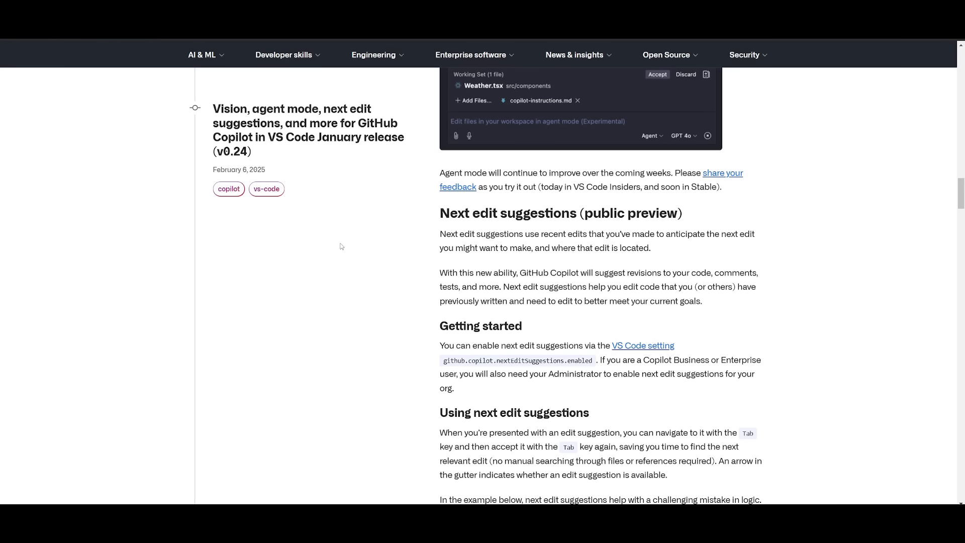
{"action": "mouse_move", "coordinate": [534, 231]}
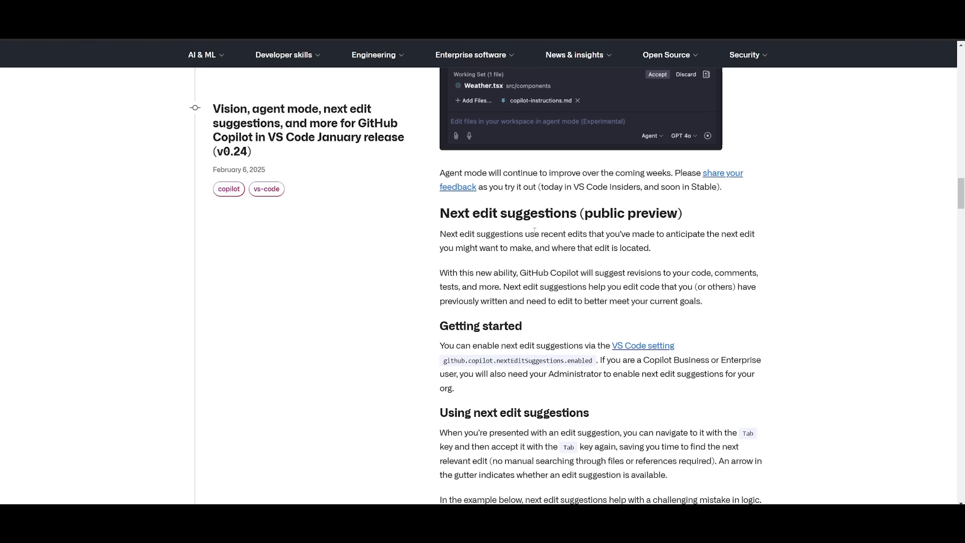
{"action": "mouse_move", "coordinate": [549, 227]}
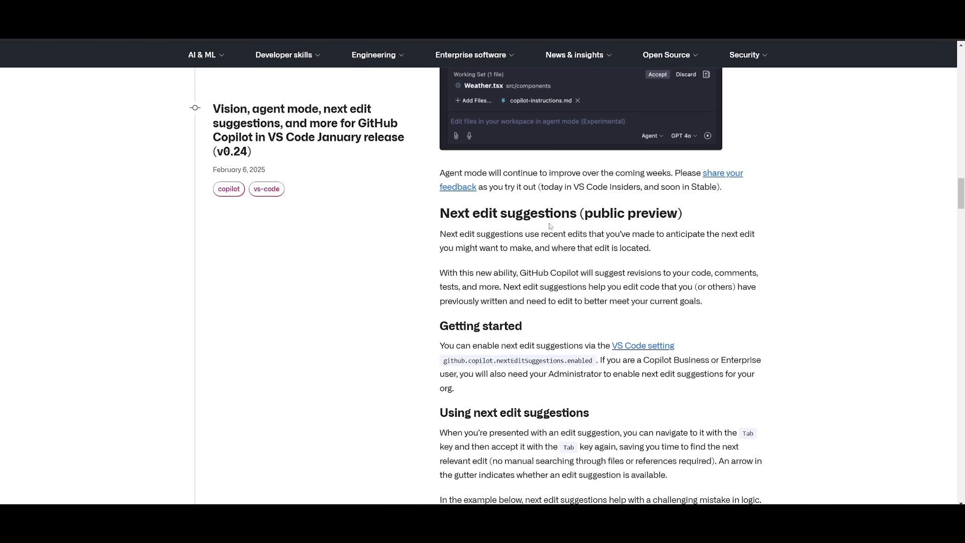
{"action": "mouse_move", "coordinate": [557, 227]}
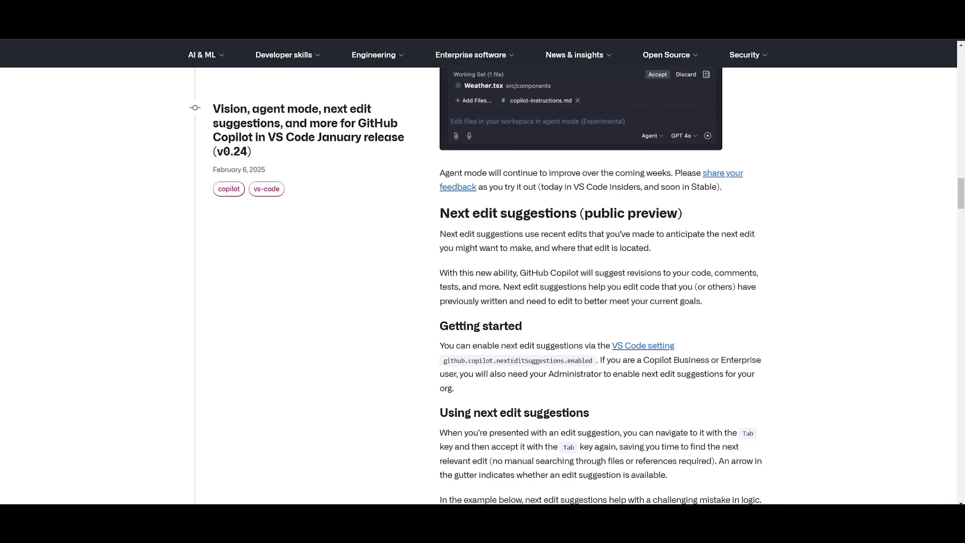
Step: Scroll past Prompt files and Copilot Edits (GA) toward the o3-mini announcement
{"action": "scroll", "scroll_direction": "down", "scroll_amount": 3}
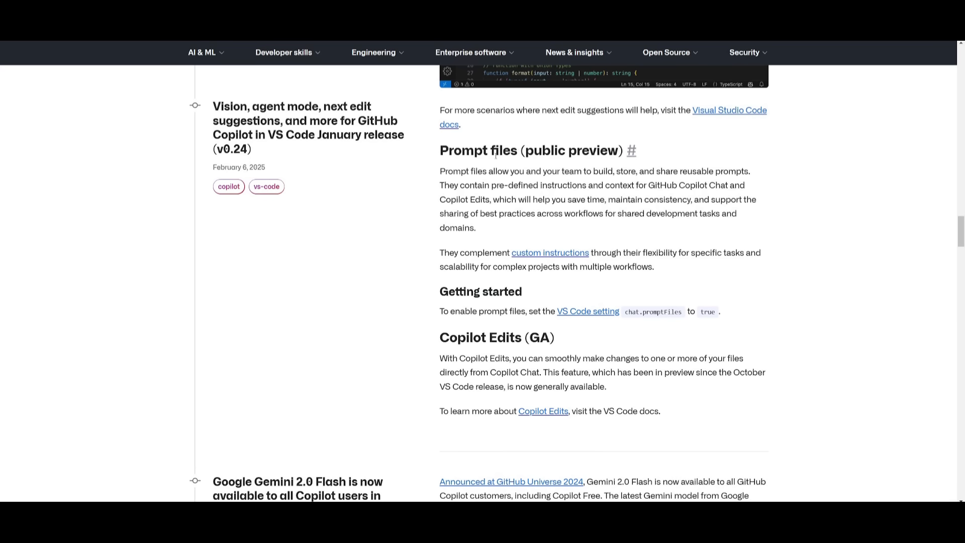
{"action": "mouse_move", "coordinate": [504, 164]}
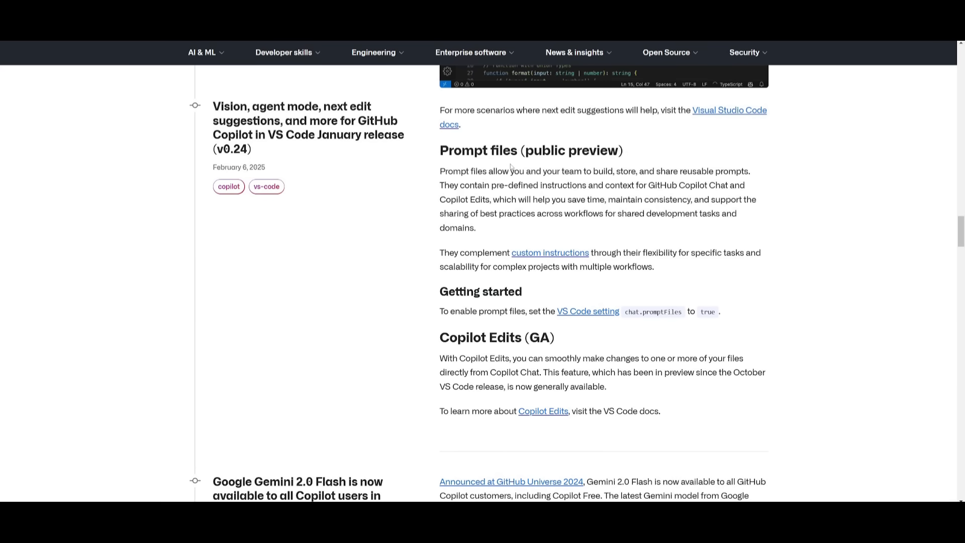
{"action": "mouse_move", "coordinate": [510, 167]}
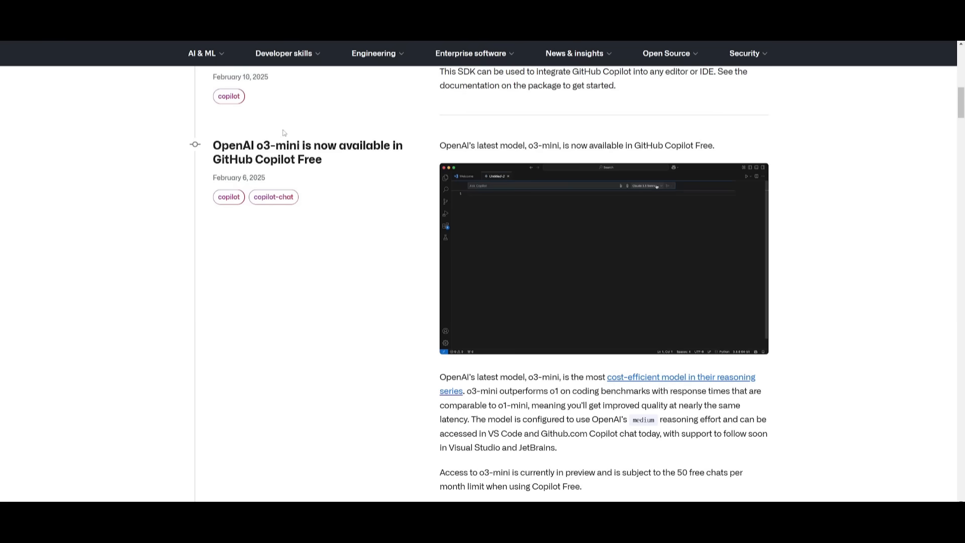
{"action": "mouse_move", "coordinate": [182, 240]}
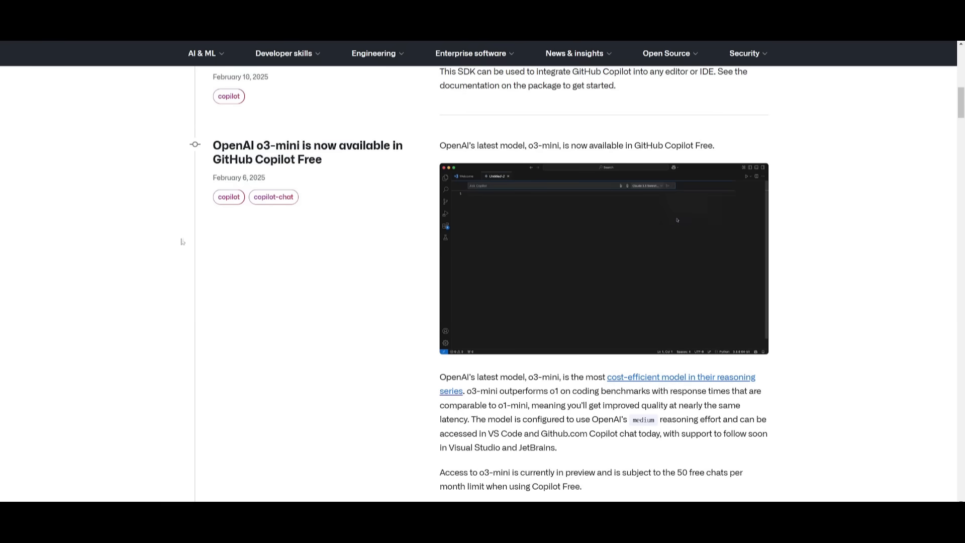
{"action": "mouse_move", "coordinate": [273, 196]}
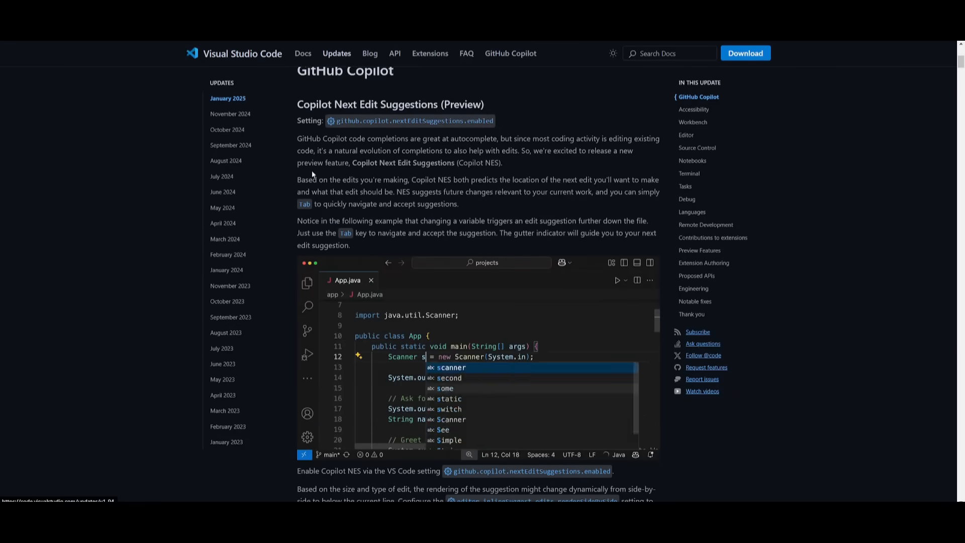
Step: Scroll the January 2025 release notes, then go to the Insiders download page
{"action": "scroll", "scroll_direction": "down", "scroll_amount": 3}
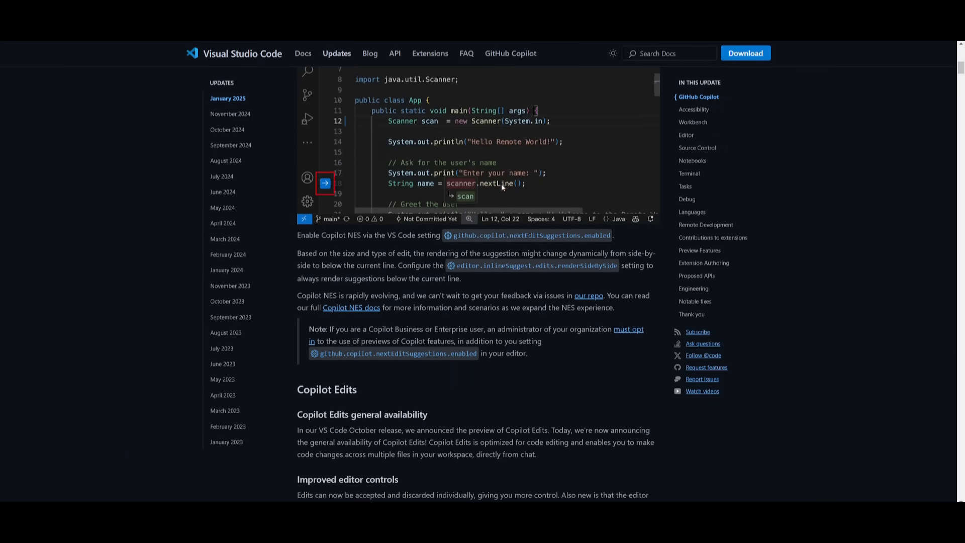
{"action": "scroll", "scroll_direction": "down", "scroll_amount": 3}
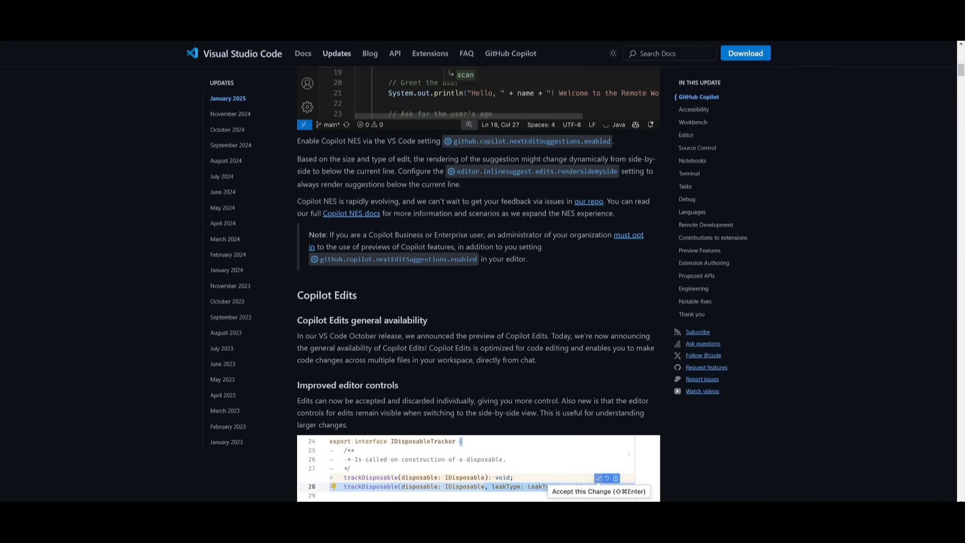
{"action": "scroll", "scroll_direction": "down", "scroll_amount": 3}
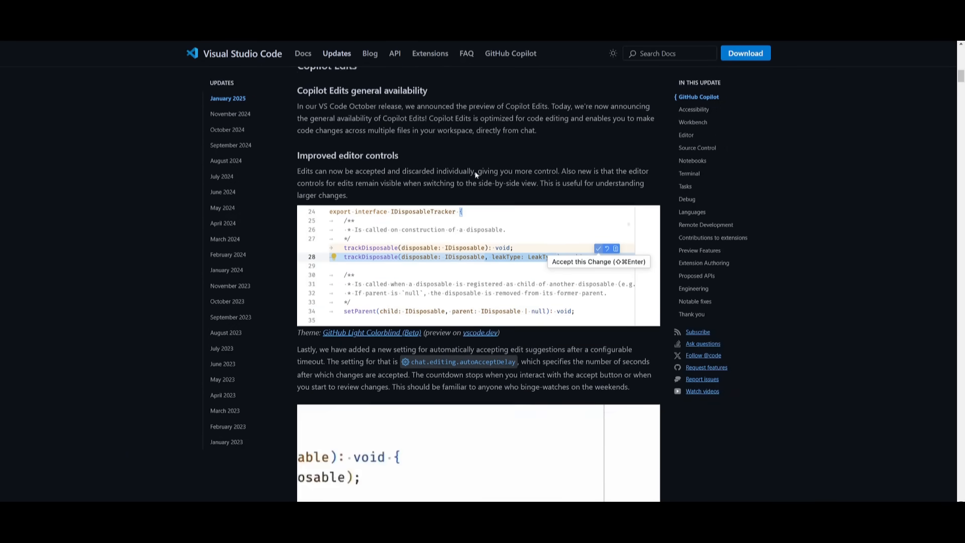
{"action": "scroll", "scroll_direction": "down", "scroll_amount": 3}
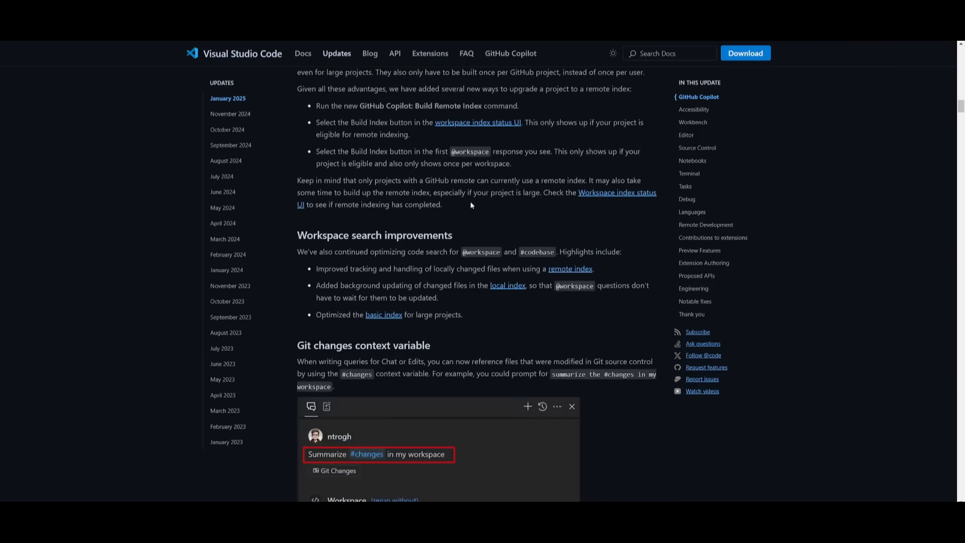
{"action": "left_click", "coordinate": [745, 53]}
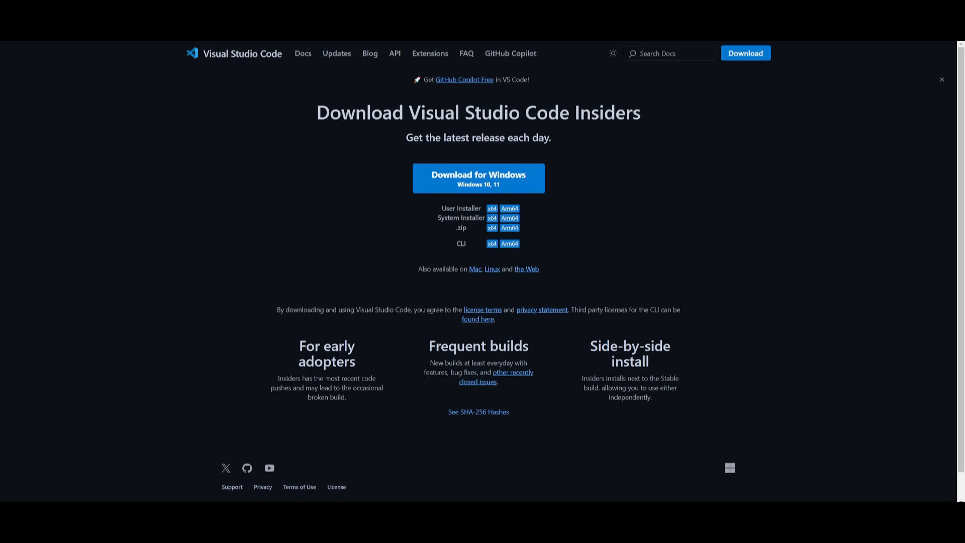
{"action": "mouse_move", "coordinate": [678, 128]}
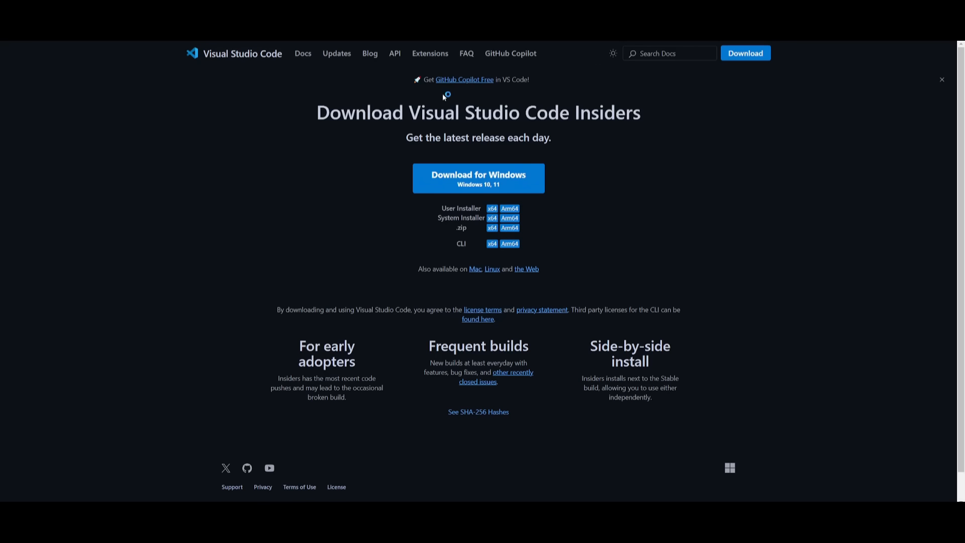
{"action": "mouse_move", "coordinate": [444, 96]}
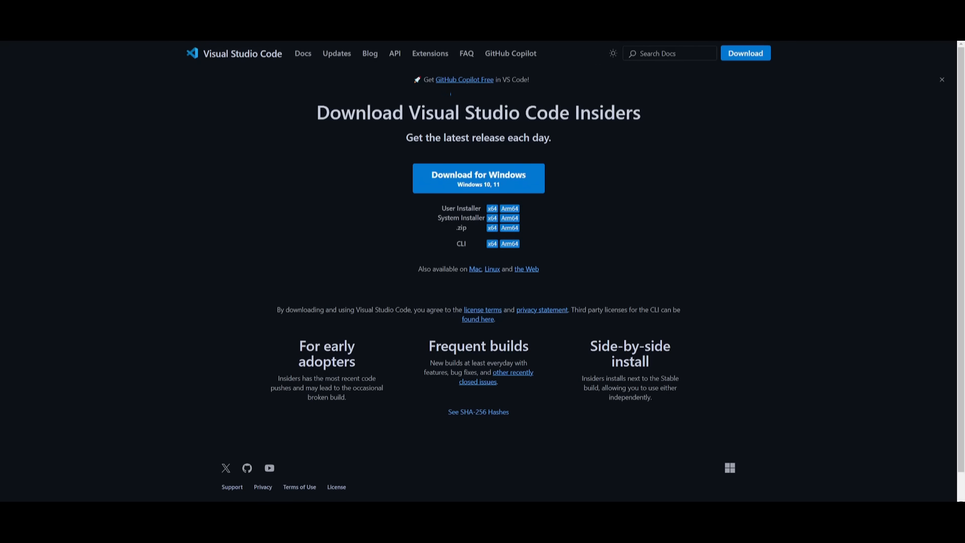
{"action": "mouse_move", "coordinate": [339, 196]}
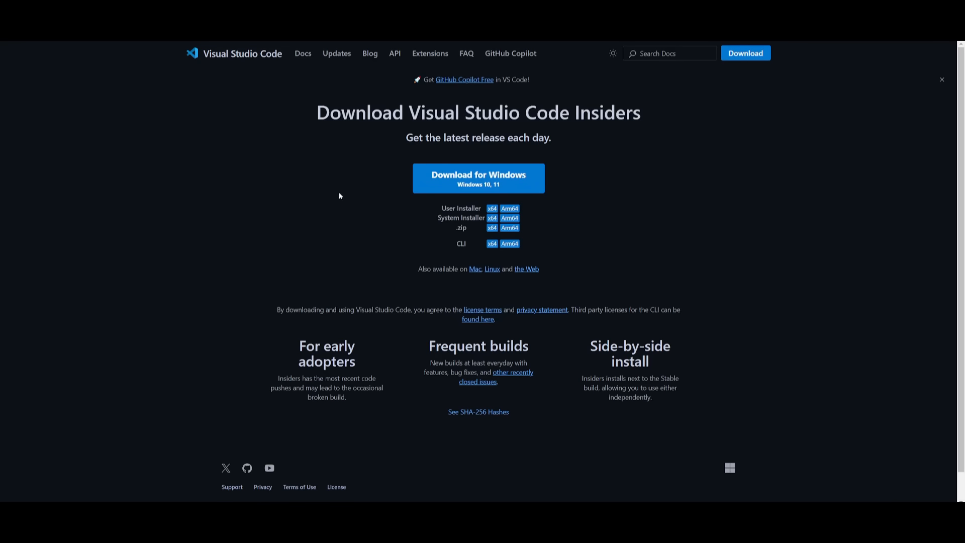
{"action": "mouse_move", "coordinate": [481, 266]}
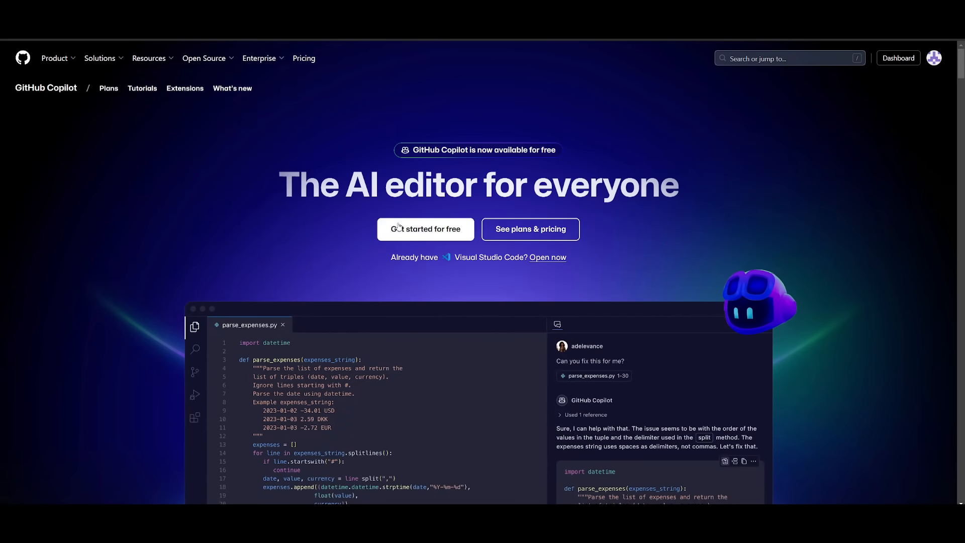
{"action": "mouse_move", "coordinate": [730, 343]}
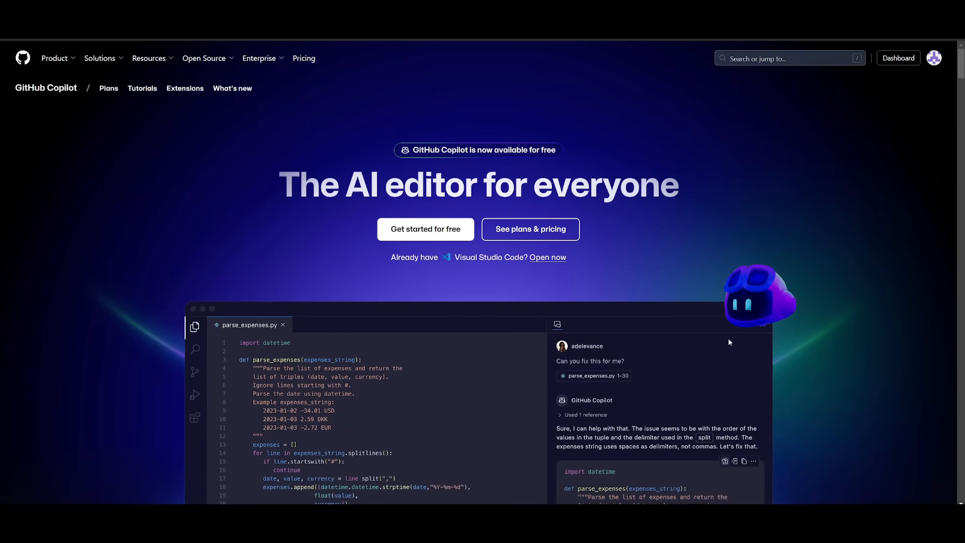
{"action": "mouse_move", "coordinate": [640, 291]}
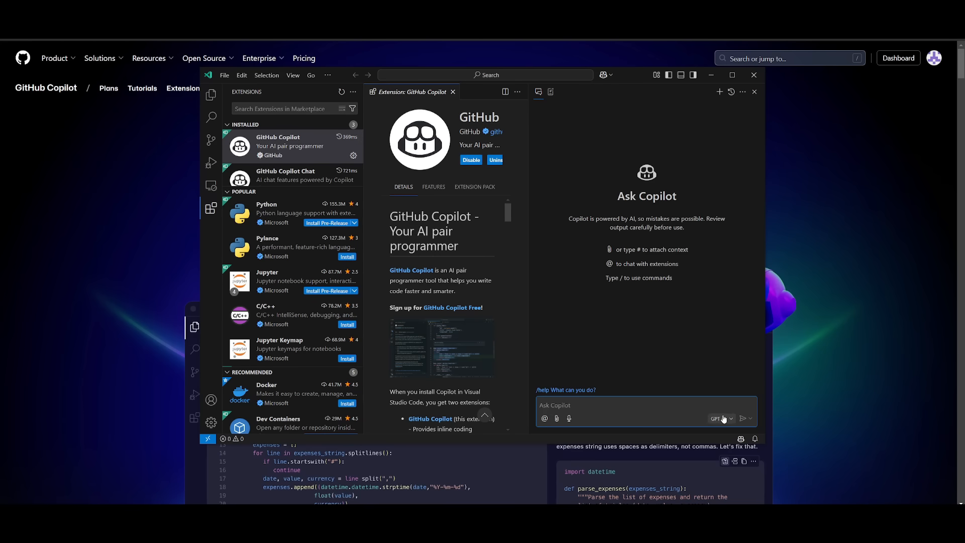
Step: Open Copilot Edits, choose Agent mode, and keep Claude 3.5 Sonnet as the model
{"action": "left_click", "coordinate": [720, 419]}
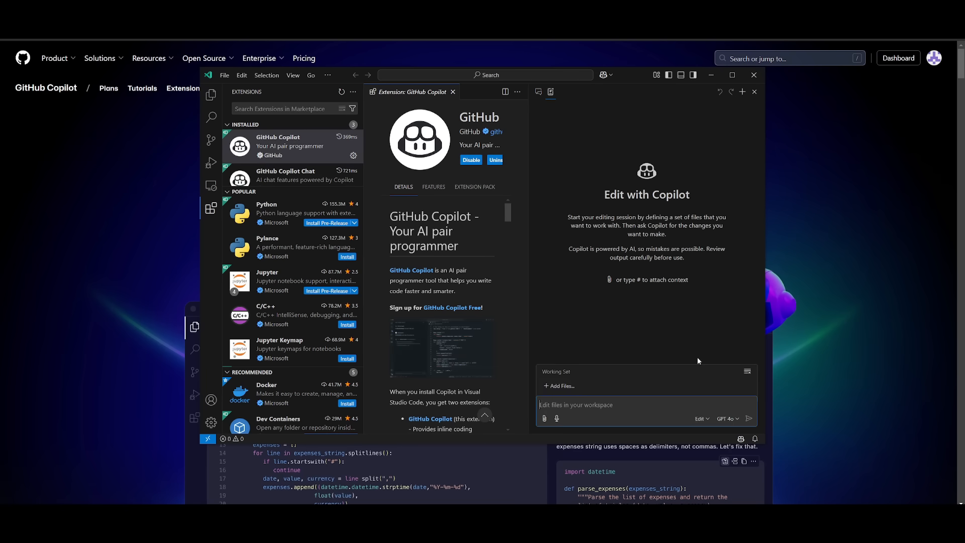
{"action": "left_click", "coordinate": [700, 418]}
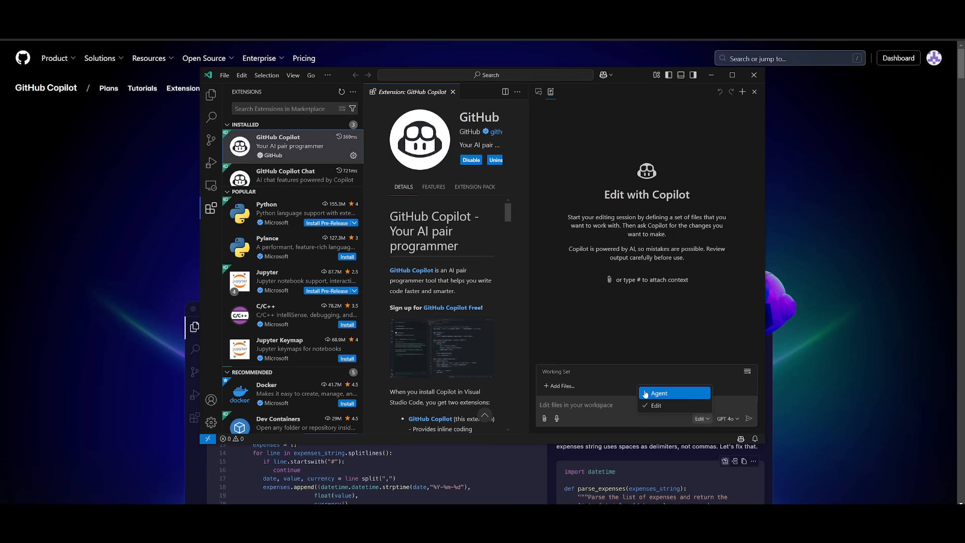
{"action": "mouse_move", "coordinate": [524, 261]}
{"action": "type", "text": "create me a fully functional frontend for a website similar to airbnb."}
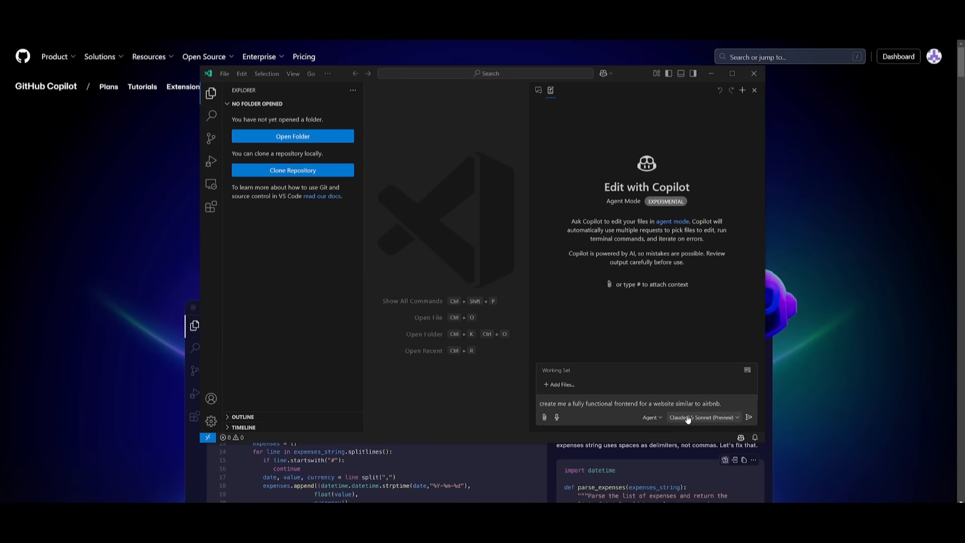
{"action": "left_click", "coordinate": [702, 417]}
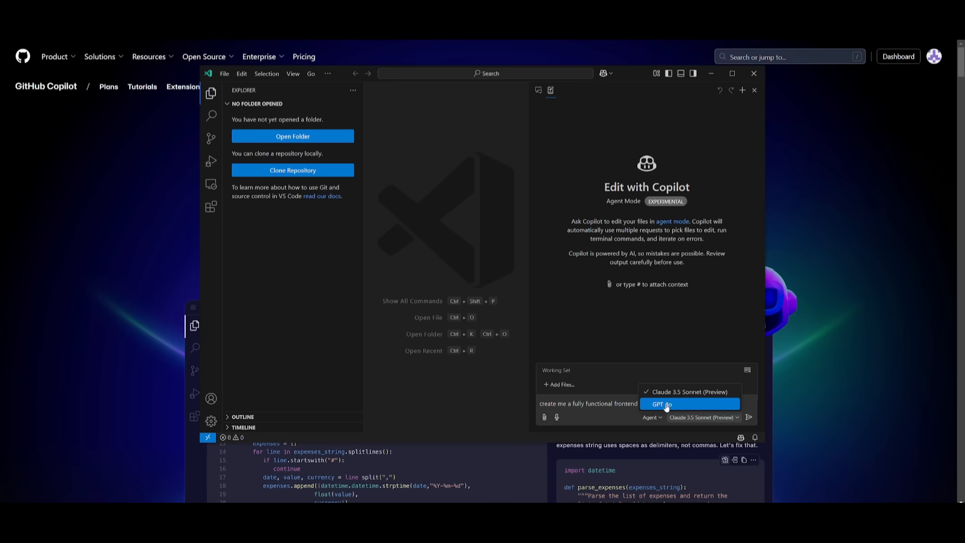
{"action": "left_click", "coordinate": [748, 416]}
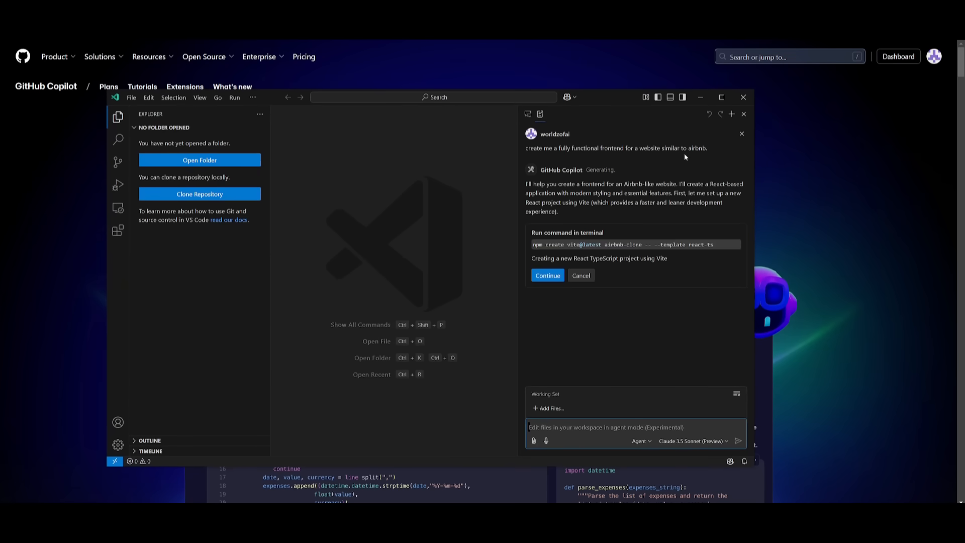
Step: Approve Copilot's npm create vite command and its cd airbnb-clone && npm install command
{"action": "left_click", "coordinate": [548, 275]}
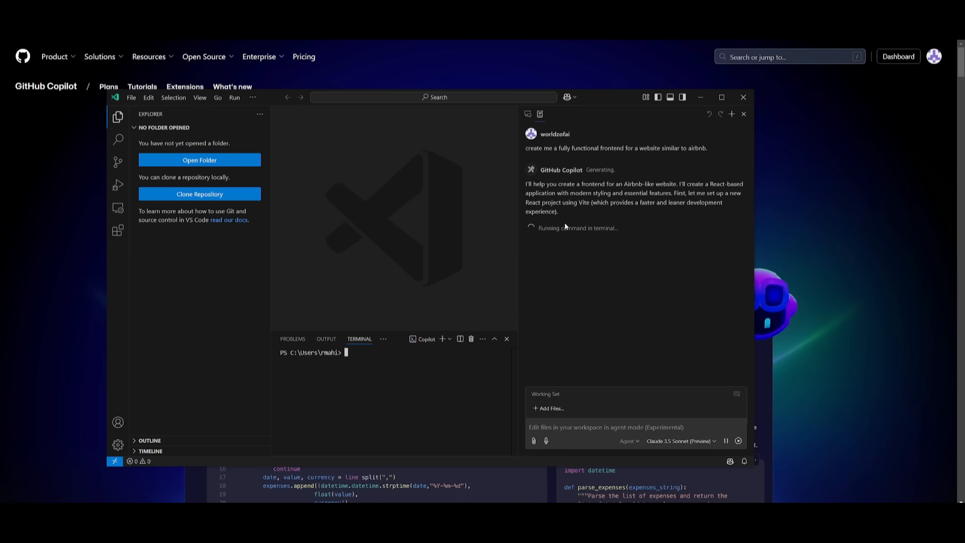
{"action": "mouse_move", "coordinate": [624, 247]}
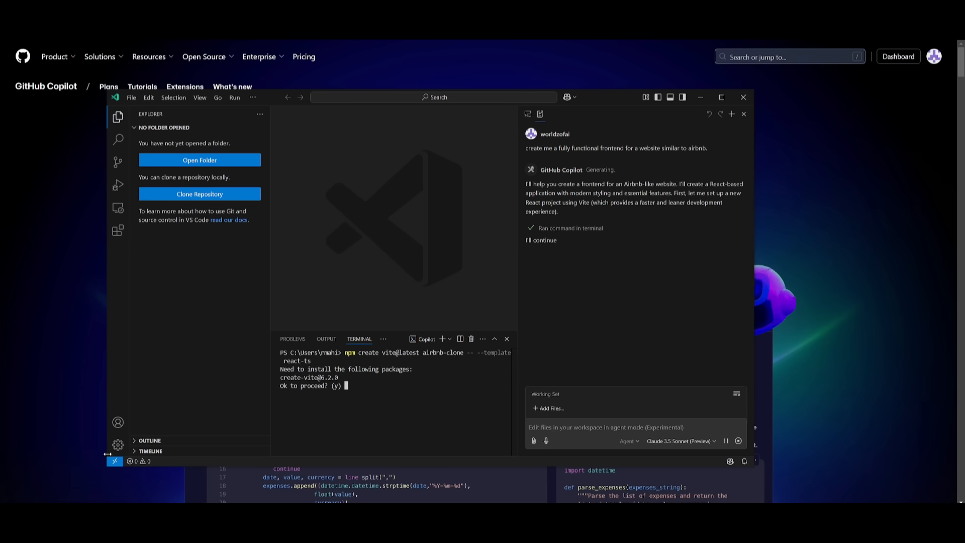
{"action": "left_click", "coordinate": [118, 444]}
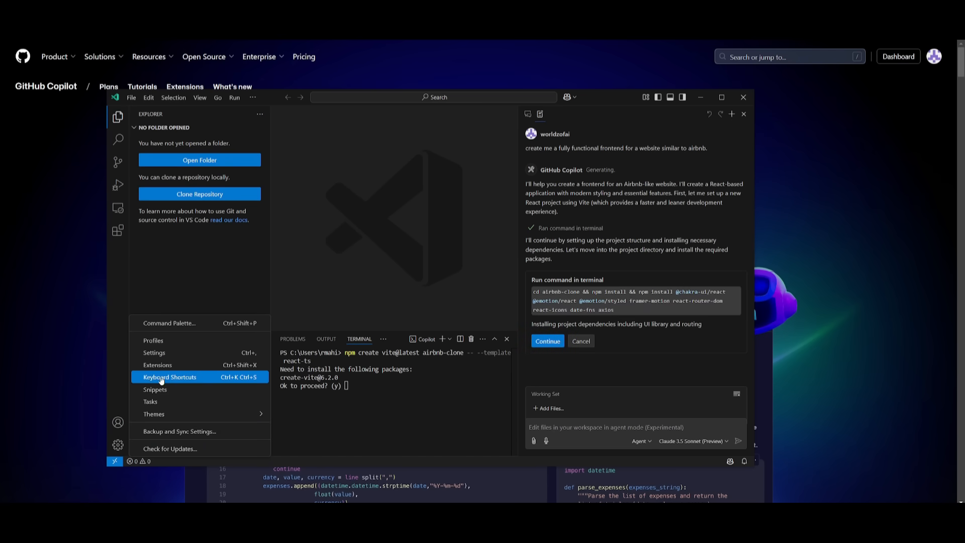
{"action": "left_click", "coordinate": [546, 341]}
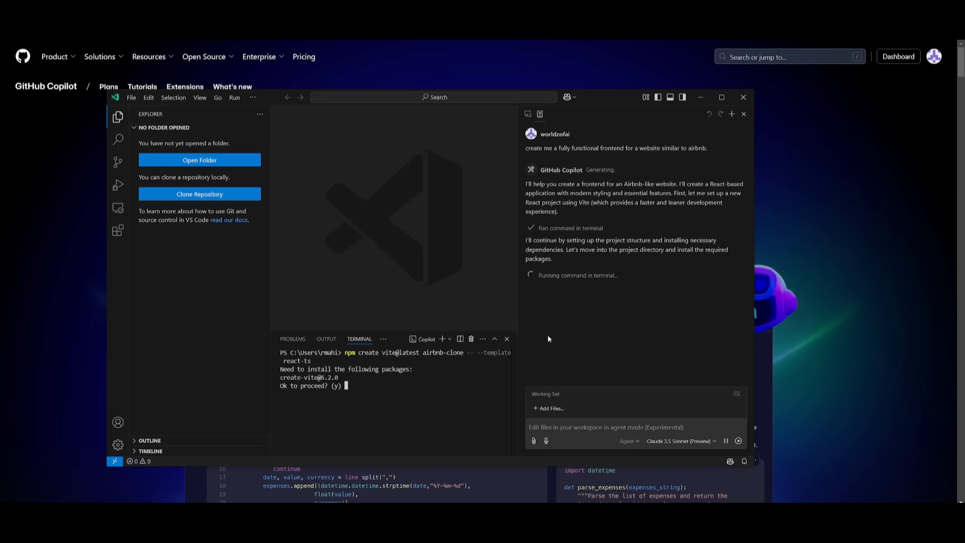
{"action": "mouse_move", "coordinate": [552, 343]}
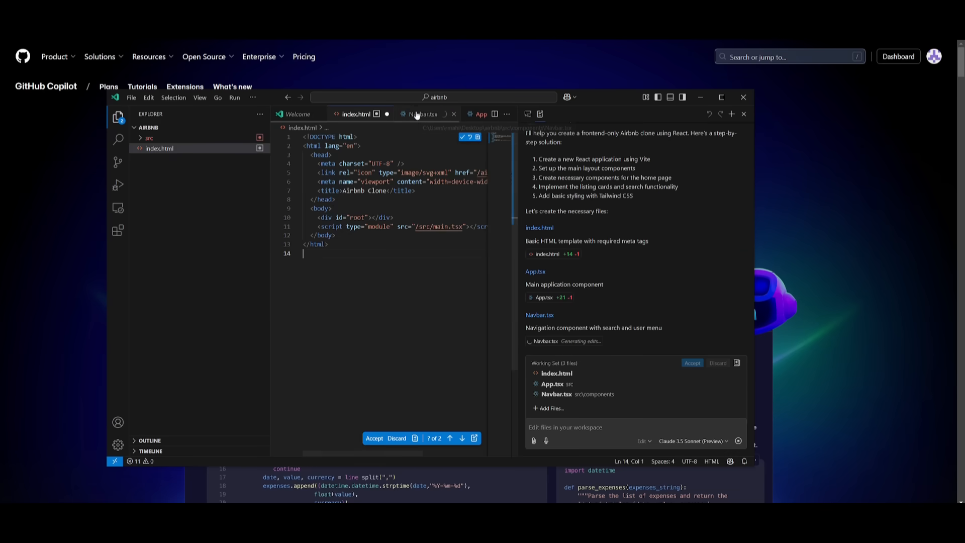
Step: Follow Copilot generating Navbar.tsx by viewing its editor tab
{"action": "left_click", "coordinate": [424, 114]}
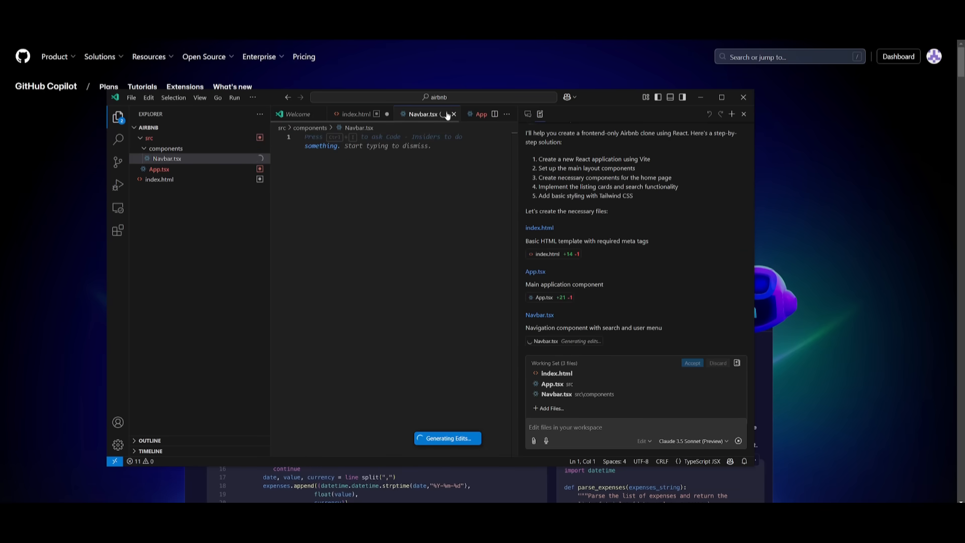
{"action": "left_click", "coordinate": [455, 114]}
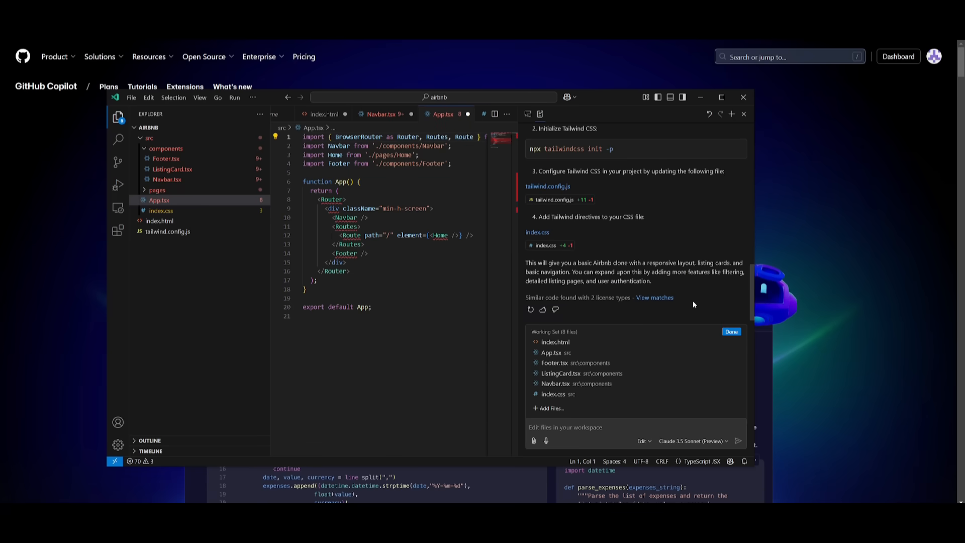
Step: Accept all generated Airbnb clone files (Footer, ListingCard, Navbar, index.css, Tailwind config) with Done
{"action": "left_click", "coordinate": [731, 331]}
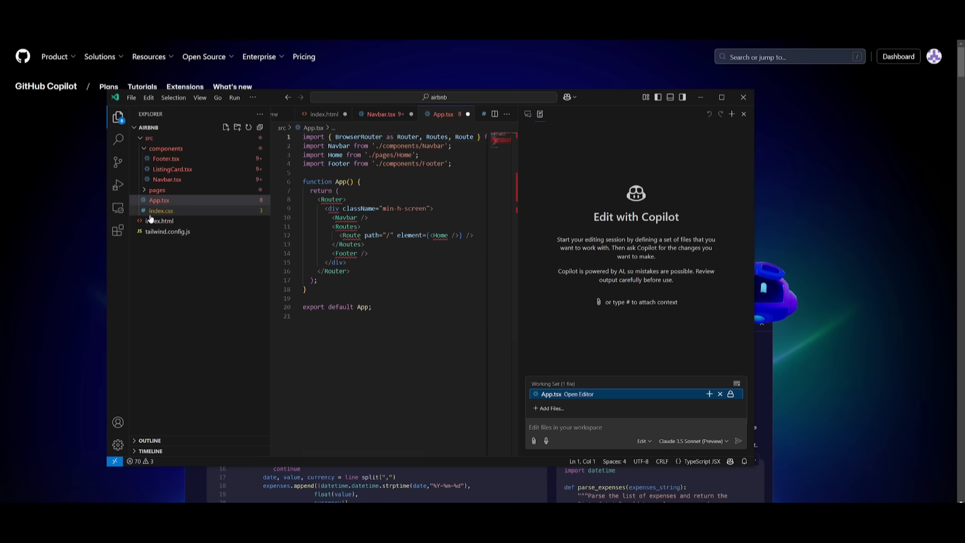
{"action": "left_click", "coordinate": [161, 220]}
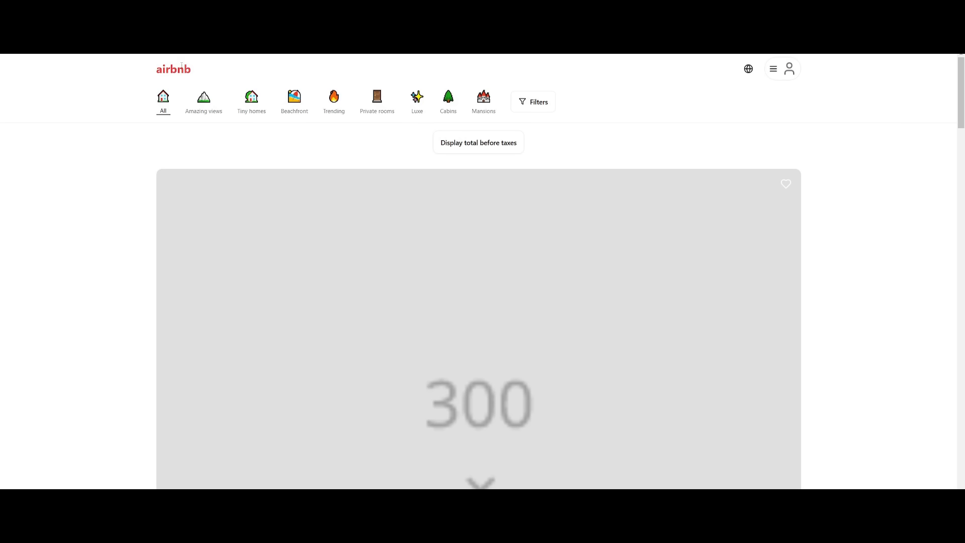
{"action": "mouse_move", "coordinate": [181, 121]}
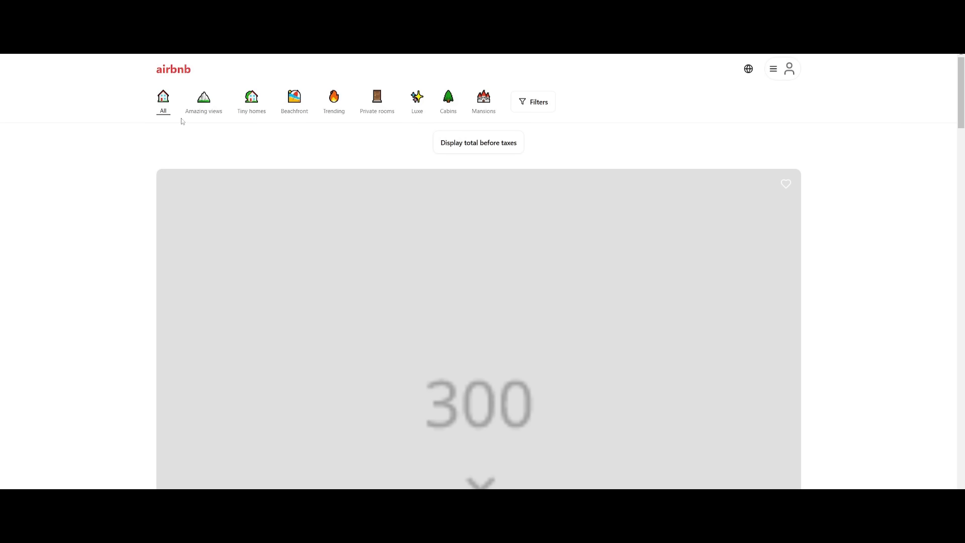
{"action": "mouse_move", "coordinate": [204, 129]}
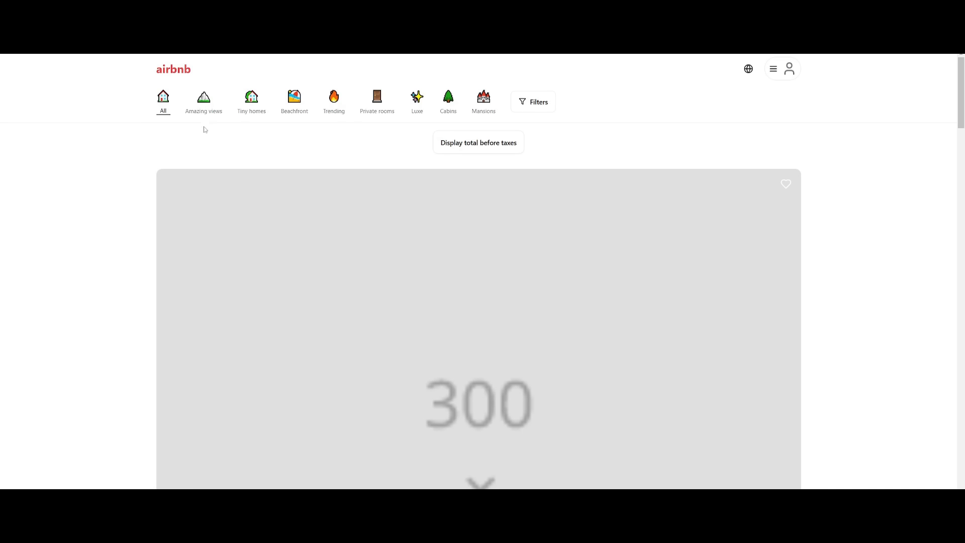
{"action": "mouse_move", "coordinate": [261, 107]}
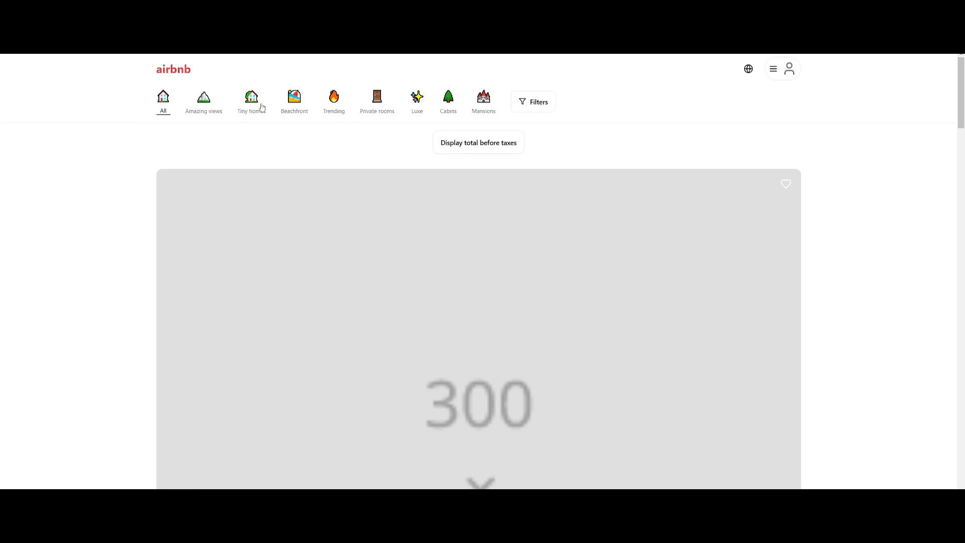
{"action": "mouse_move", "coordinate": [322, 111]}
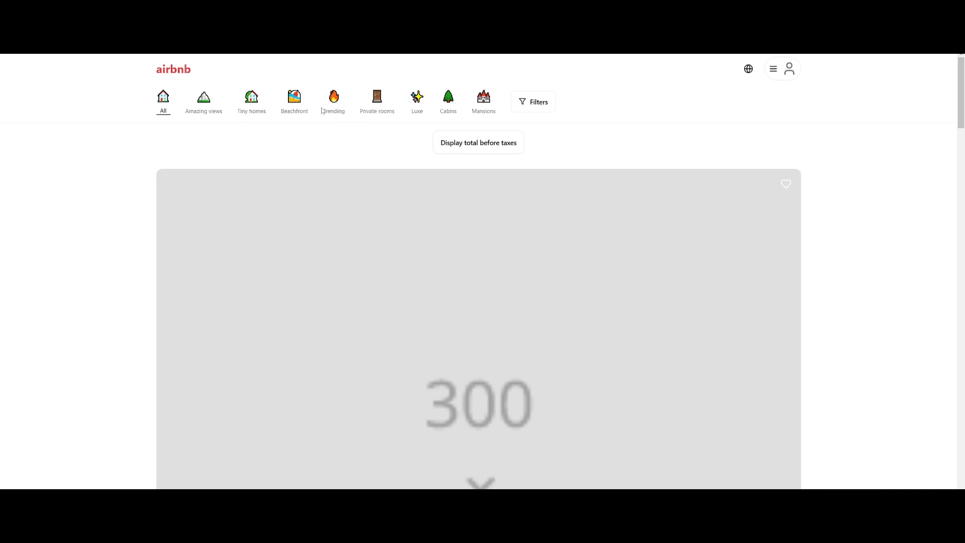
{"action": "mouse_move", "coordinate": [229, 142]}
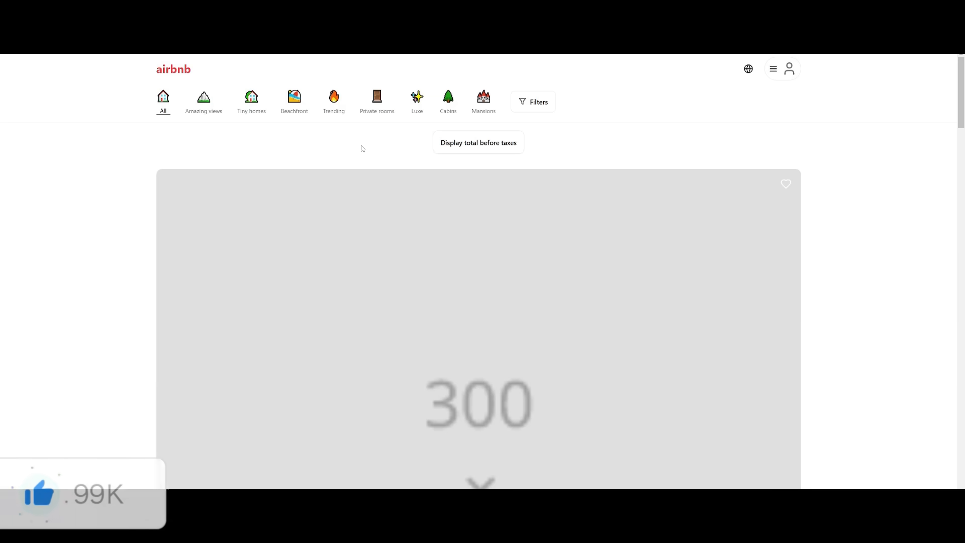
{"action": "mouse_move", "coordinate": [388, 177]}
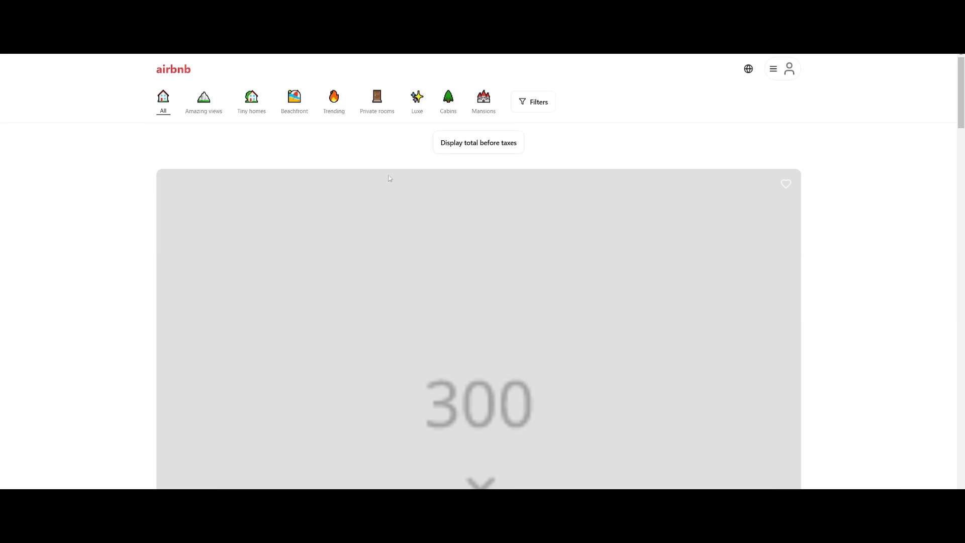
{"action": "scroll", "scroll_direction": "down", "scroll_amount": 3}
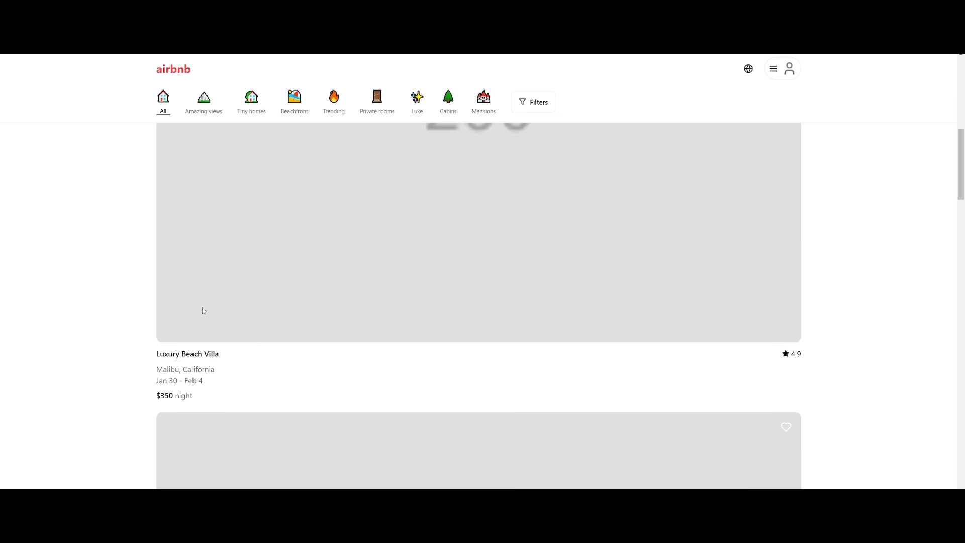
{"action": "scroll", "scroll_direction": "down", "scroll_amount": 3}
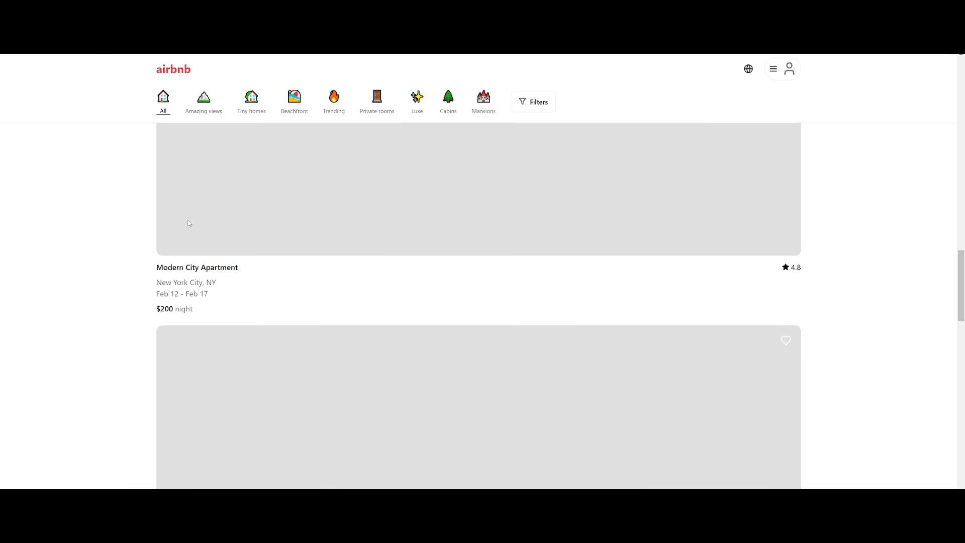
{"action": "scroll", "scroll_direction": "down", "scroll_amount": 3}
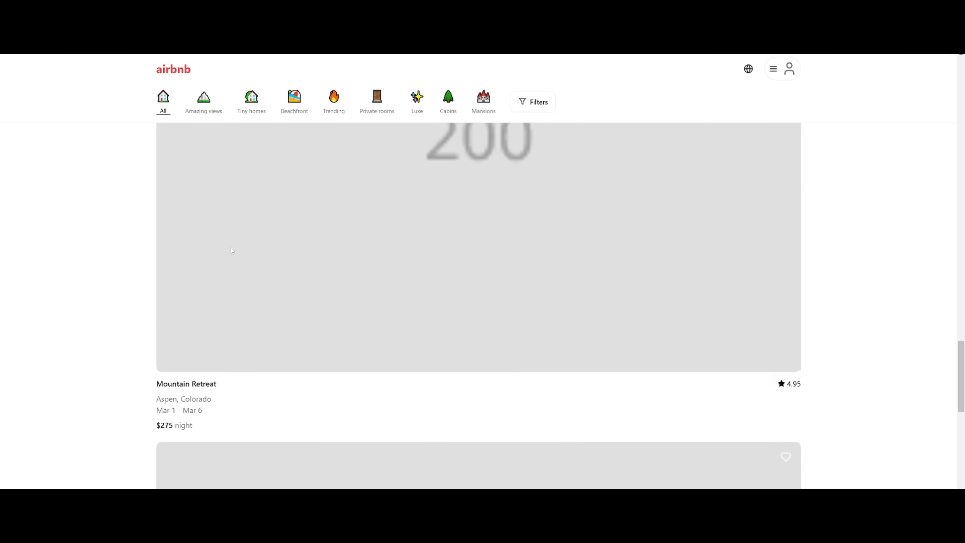
{"action": "scroll", "scroll_direction": "up", "scroll_amount": 3}
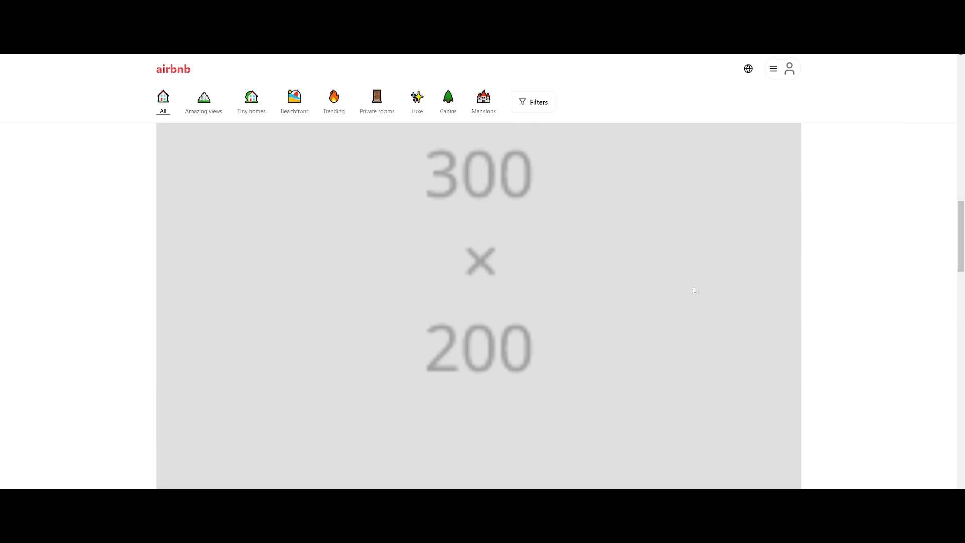
{"action": "scroll", "scroll_direction": "down", "scroll_amount": 3}
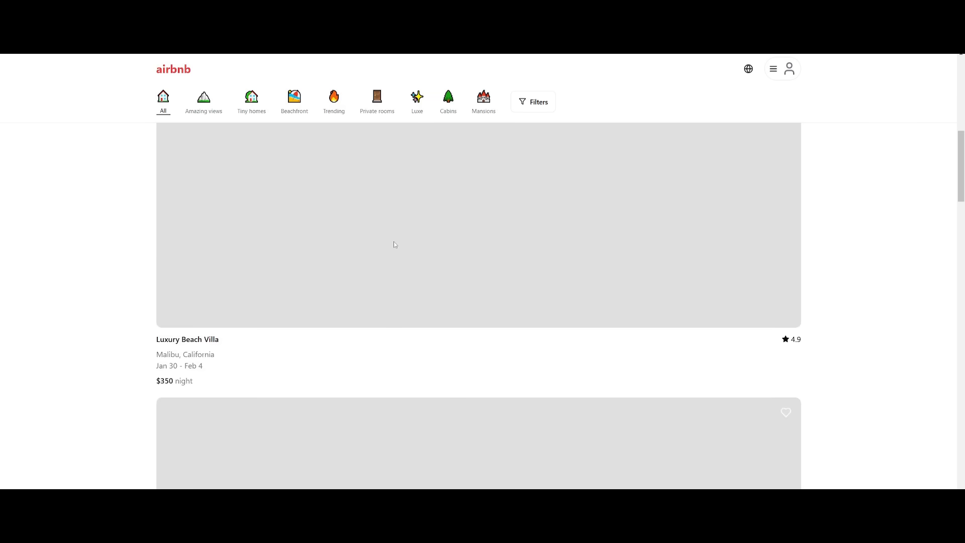
{"action": "scroll", "scroll_direction": "up", "scroll_amount": 3}
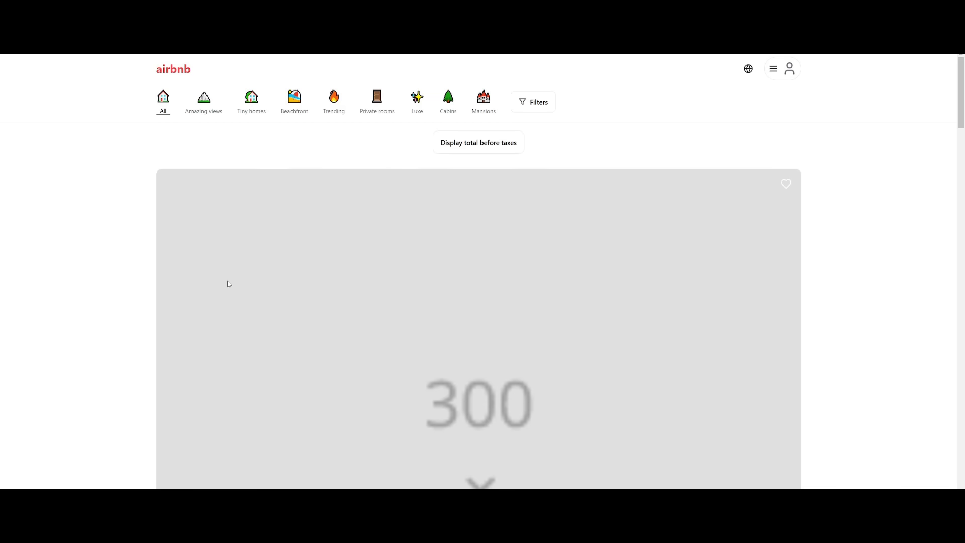
{"action": "mouse_move", "coordinate": [265, 249]}
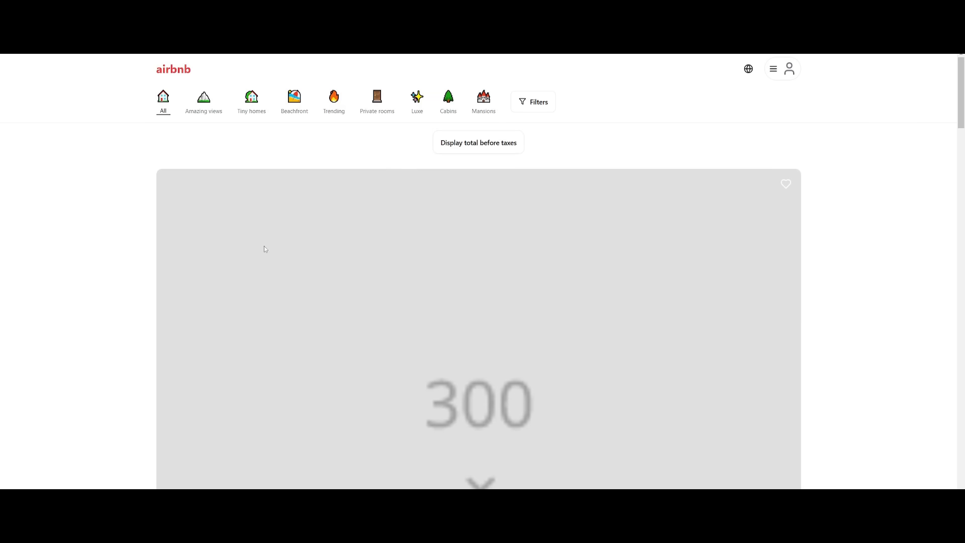
{"action": "scroll", "scroll_direction": "down", "scroll_amount": 3}
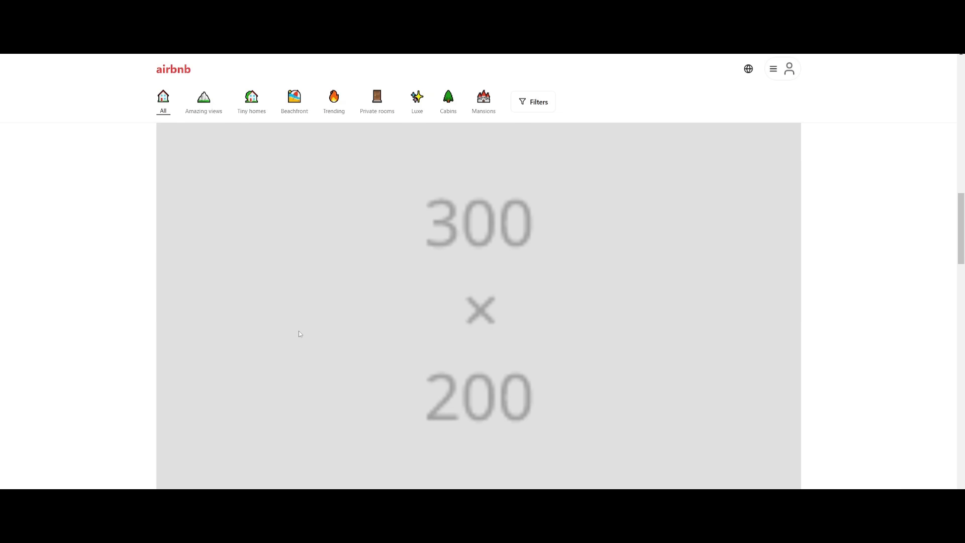
{"action": "scroll", "scroll_direction": "up", "scroll_amount": 3}
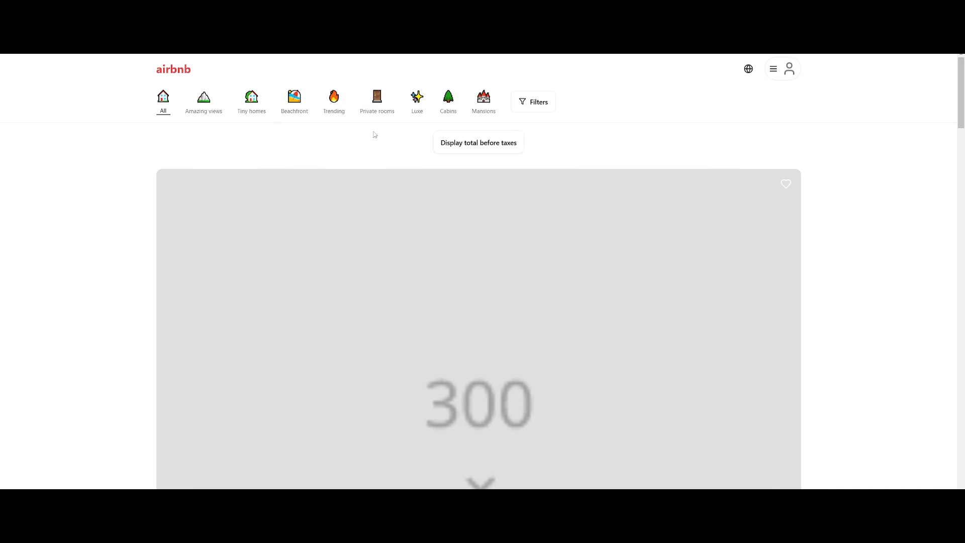
{"action": "mouse_move", "coordinate": [374, 134]}
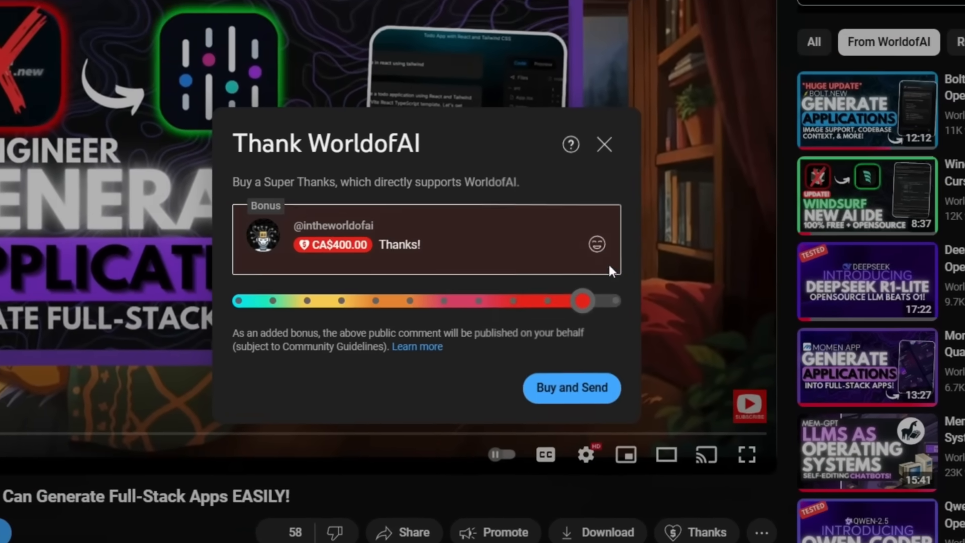
Step: Dismiss Super Thanks, go to the WorldofAI channel, and open its Join membership tiers
{"action": "left_click", "coordinate": [603, 144]}
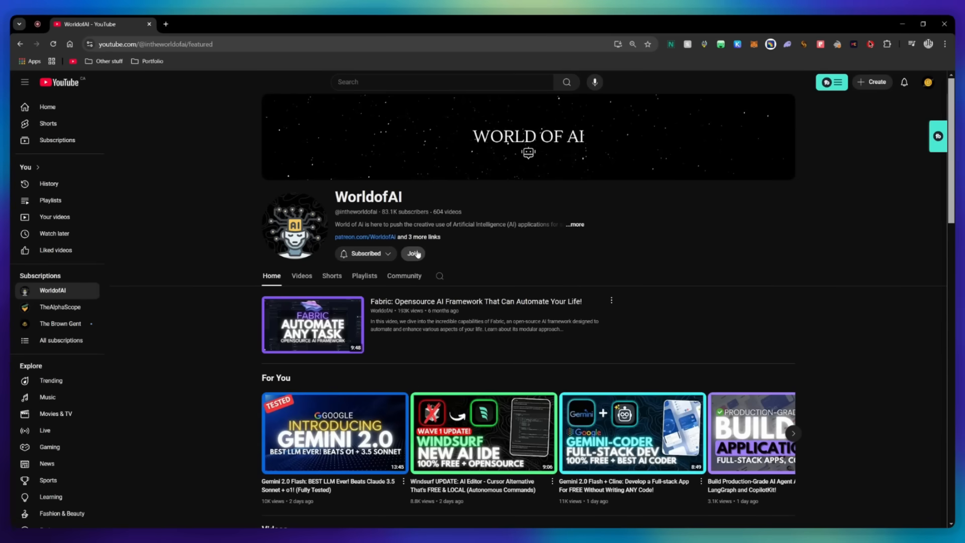
{"action": "left_click", "coordinate": [413, 253]}
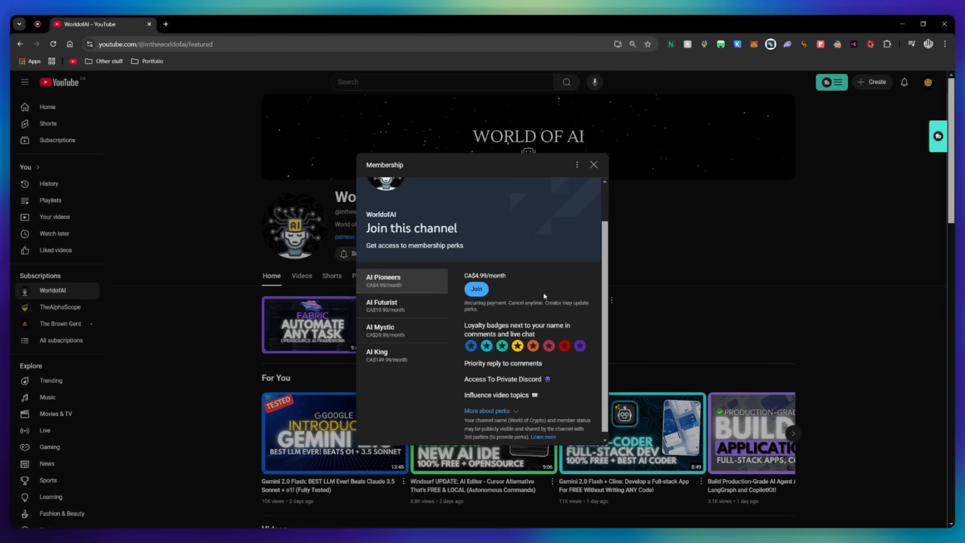
{"action": "left_click", "coordinate": [382, 306]}
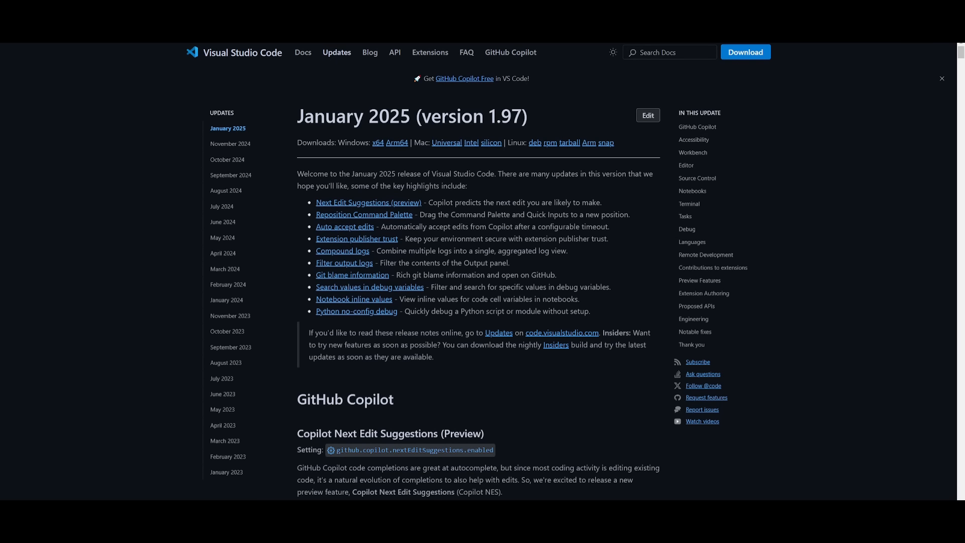
{"action": "mouse_move", "coordinate": [559, 43]}
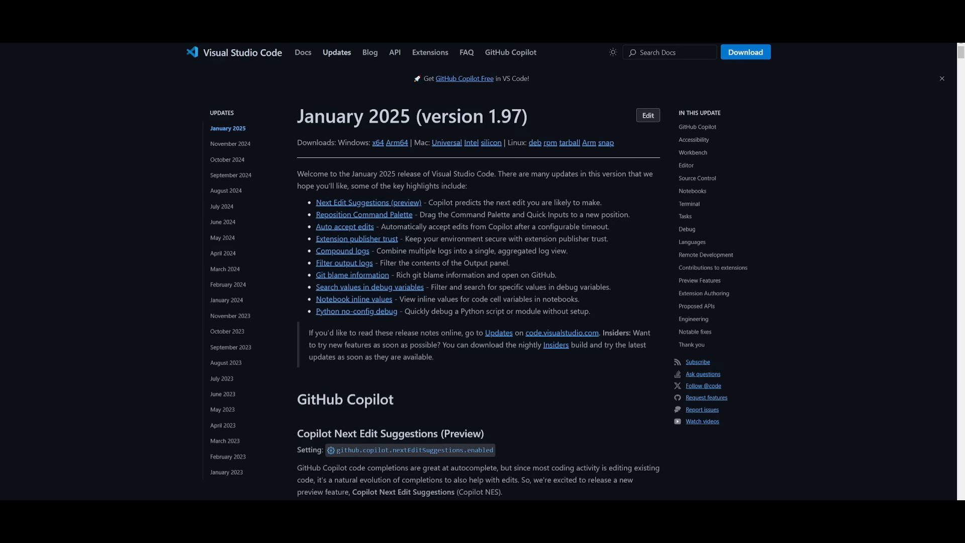
{"action": "mouse_move", "coordinate": [558, 268]}
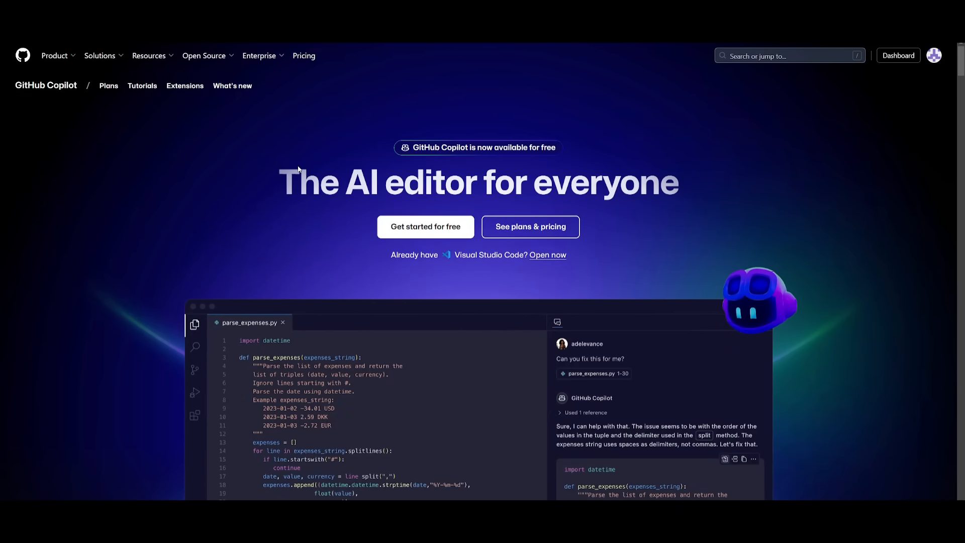
{"action": "mouse_move", "coordinate": [424, 168]}
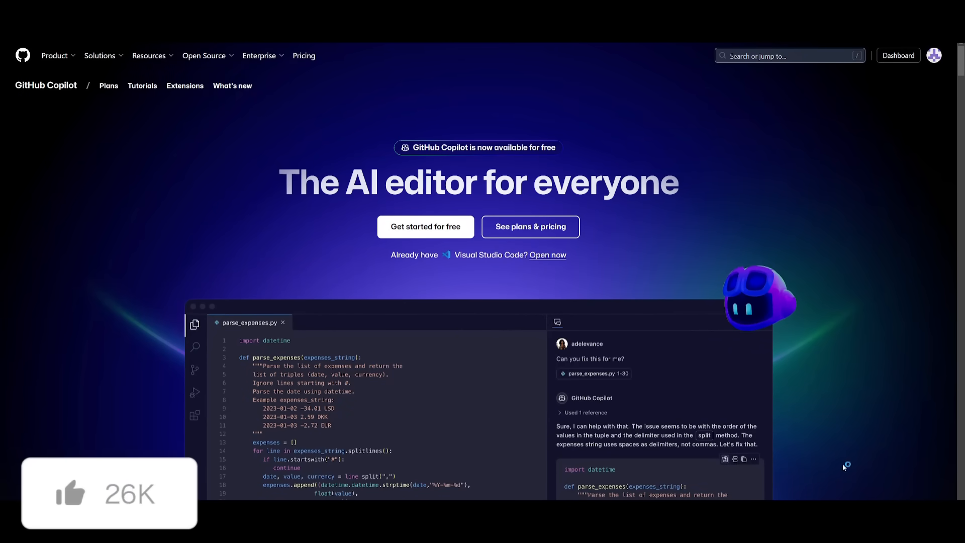
{"action": "mouse_move", "coordinate": [576, 362]}
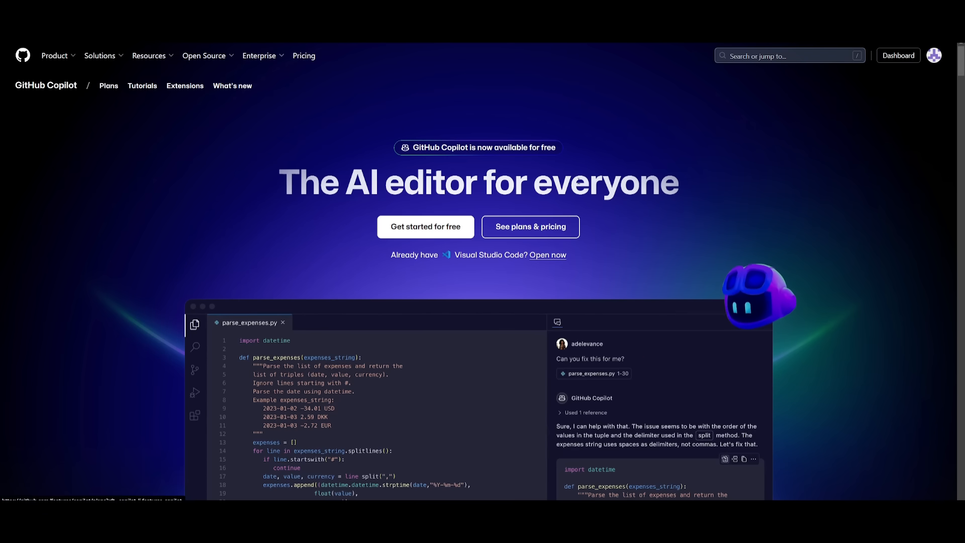
{"action": "mouse_move", "coordinate": [356, 378]}
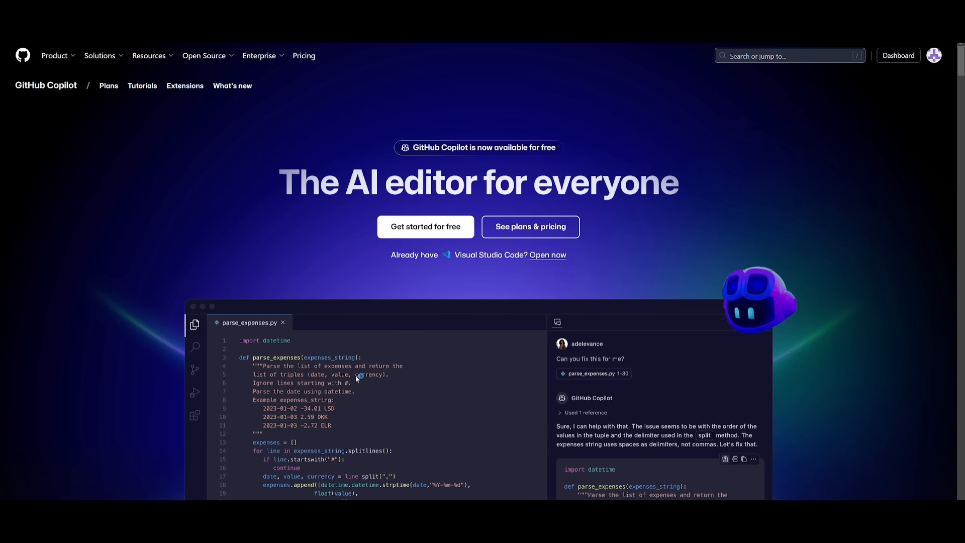
{"action": "mouse_move", "coordinate": [207, 352]}
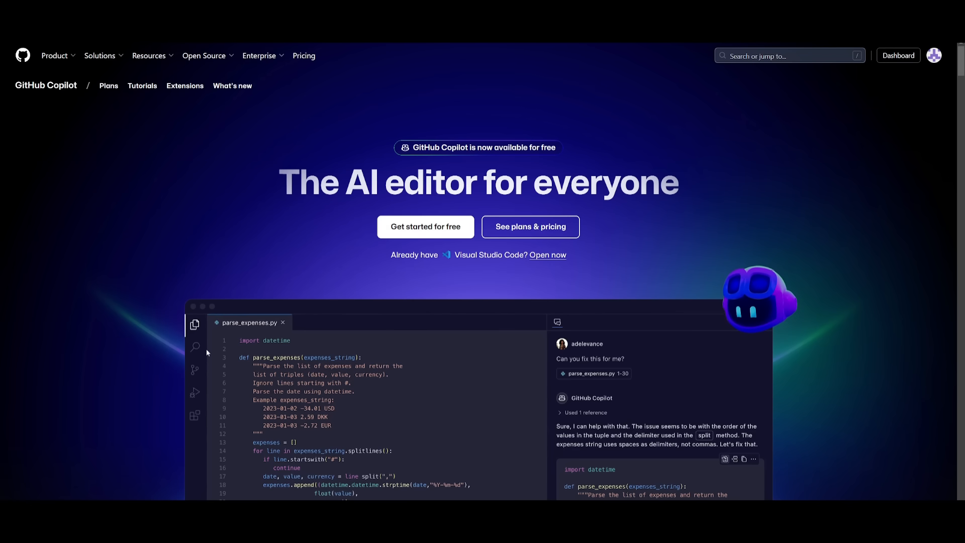
{"action": "scroll", "scroll_direction": "down", "scroll_amount": 3}
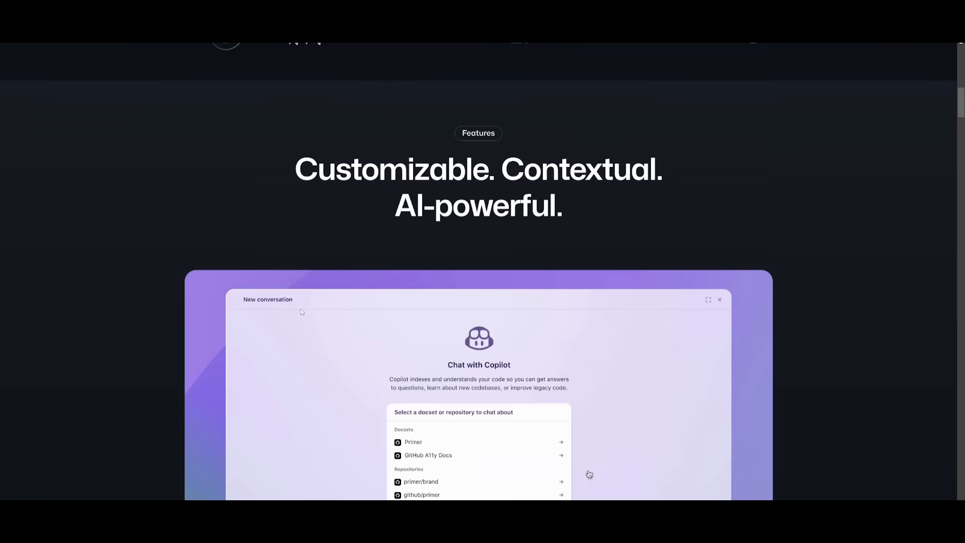
{"action": "scroll", "scroll_direction": "down", "scroll_amount": 3}
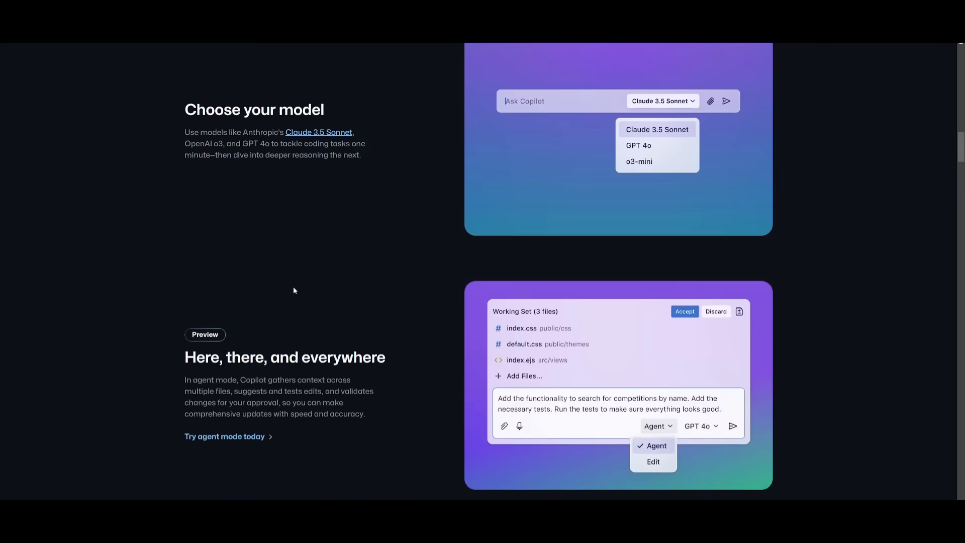
{"action": "scroll", "scroll_direction": "down", "scroll_amount": 3}
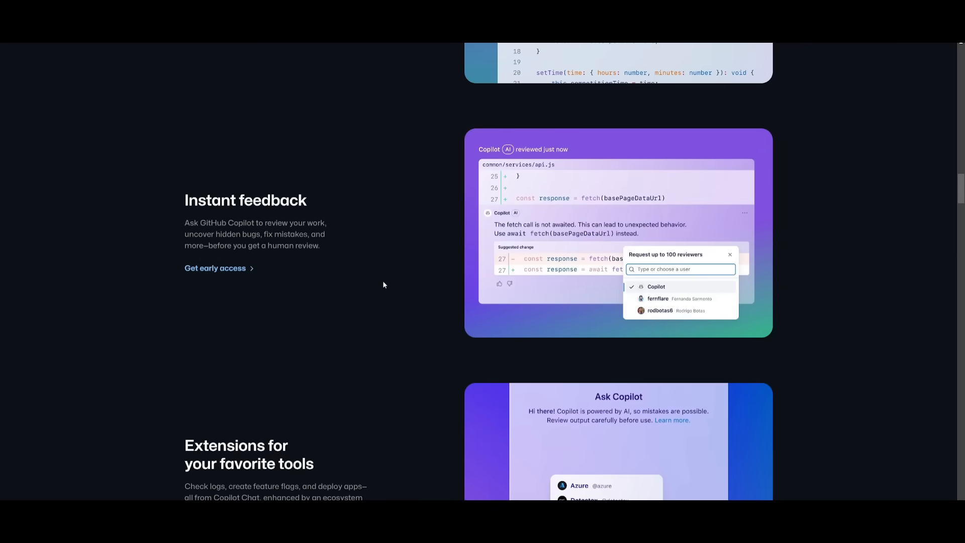
{"action": "scroll", "scroll_direction": "down", "scroll_amount": 3}
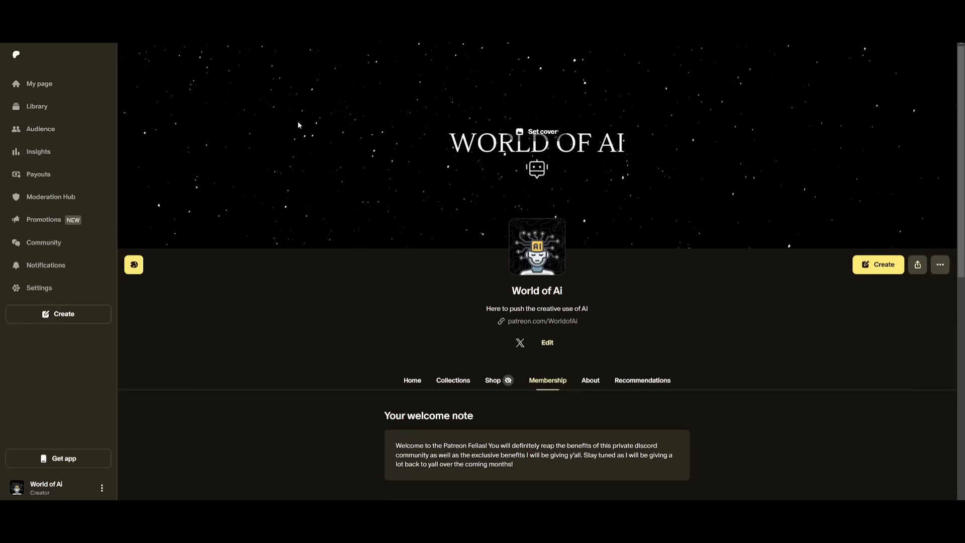
{"action": "mouse_move", "coordinate": [298, 125]}
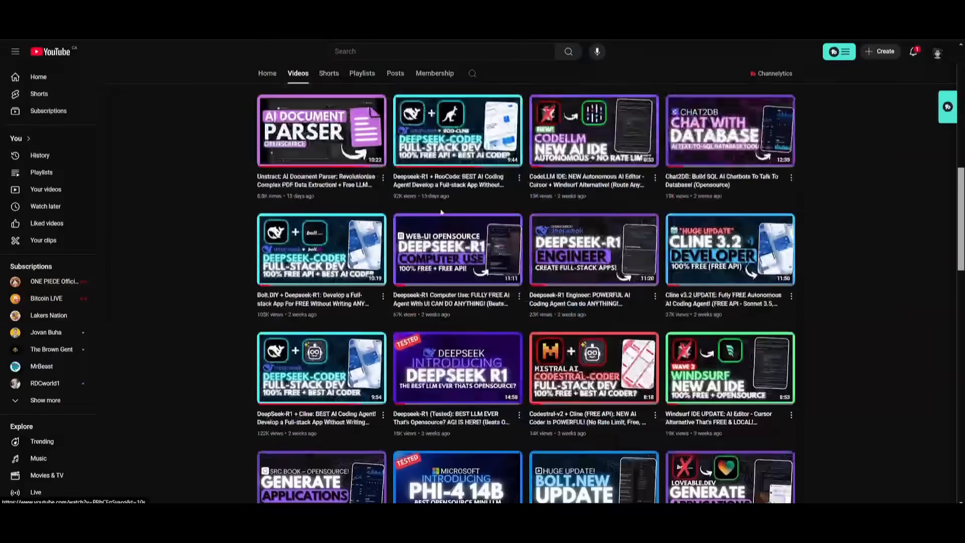
{"action": "scroll", "scroll_direction": "up", "scroll_amount": 3}
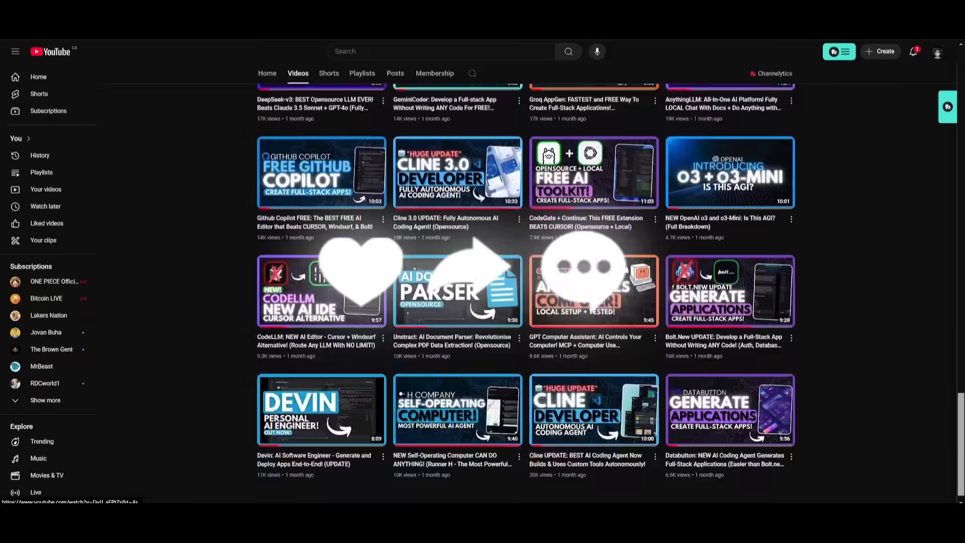
{"action": "scroll", "scroll_direction": "down", "scroll_amount": 3}
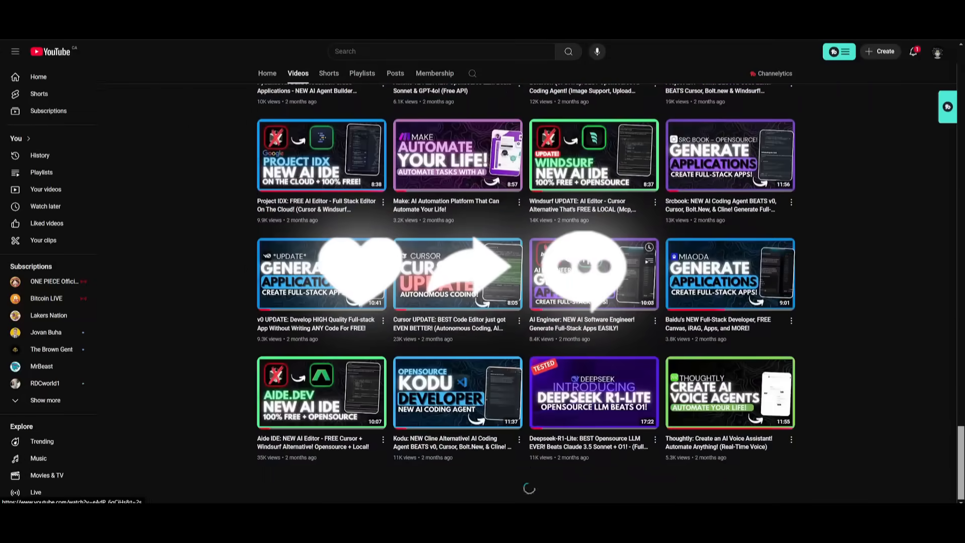
{"action": "scroll", "scroll_direction": "down", "scroll_amount": 3}
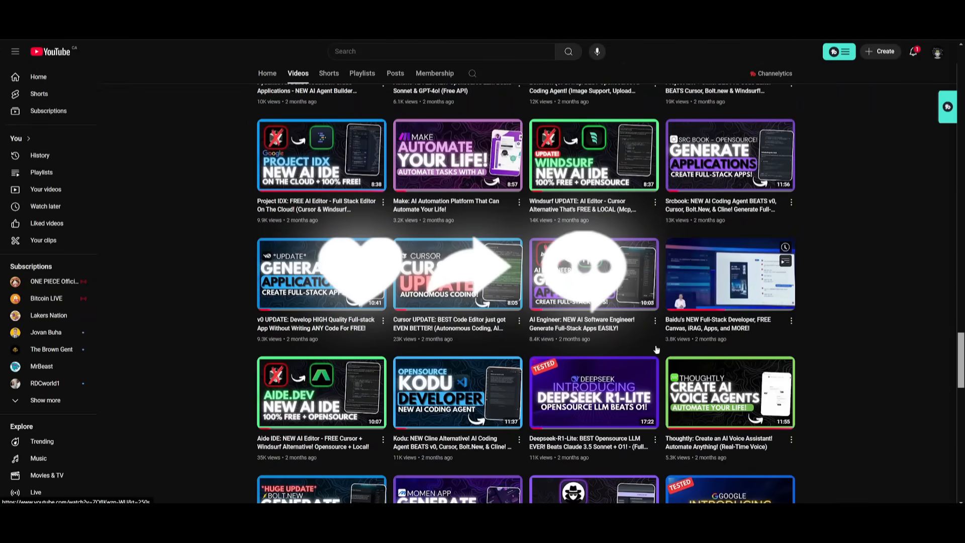
{"action": "scroll", "scroll_direction": "down", "scroll_amount": 3}
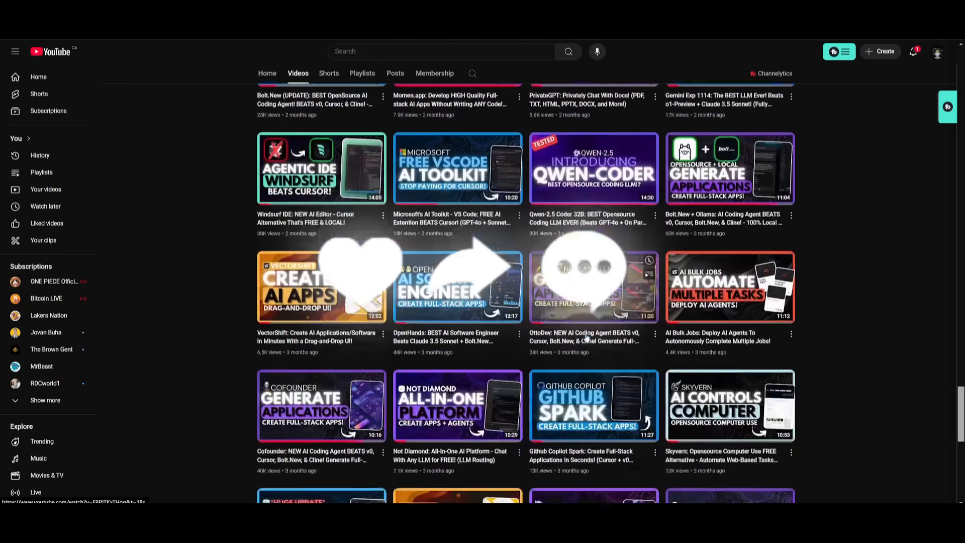
{"action": "scroll", "scroll_direction": "down", "scroll_amount": 3}
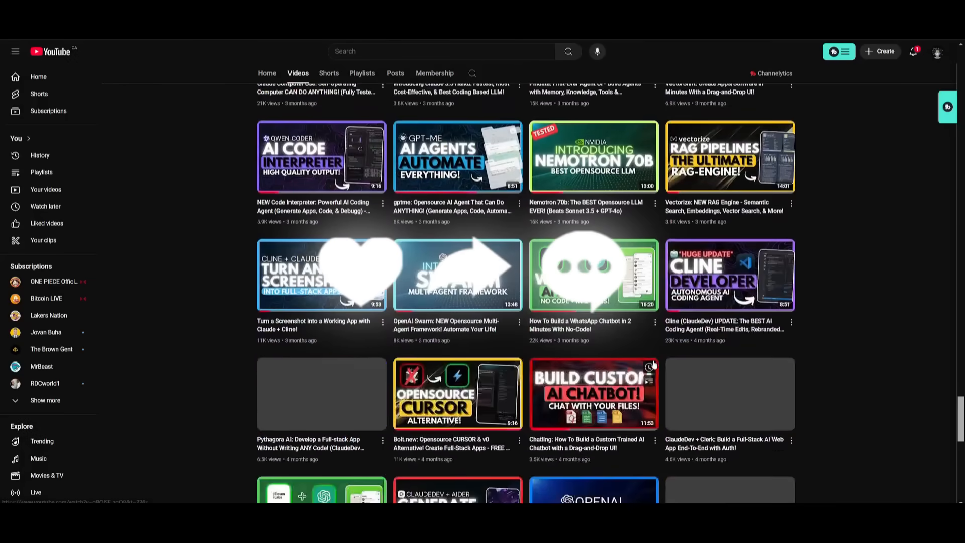
{"action": "scroll", "scroll_direction": "up", "scroll_amount": 3}
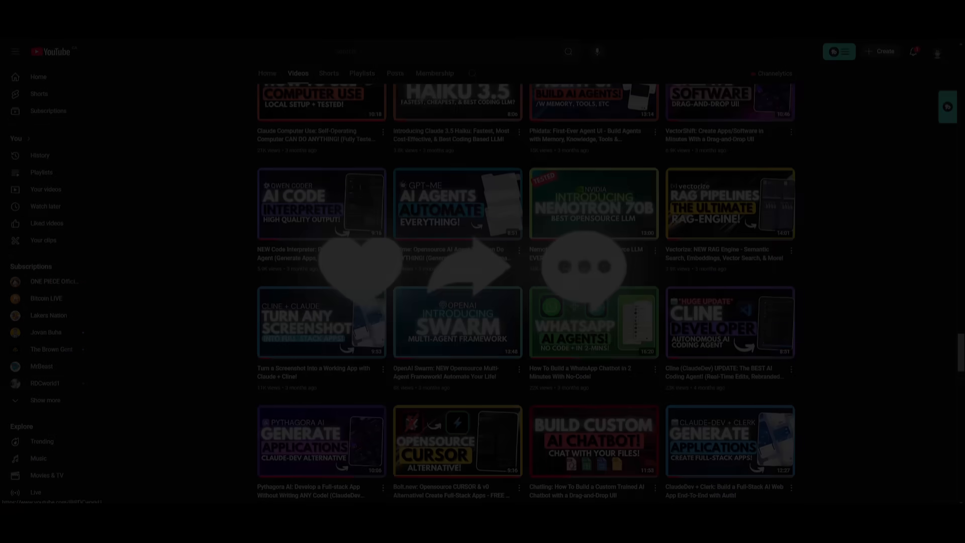